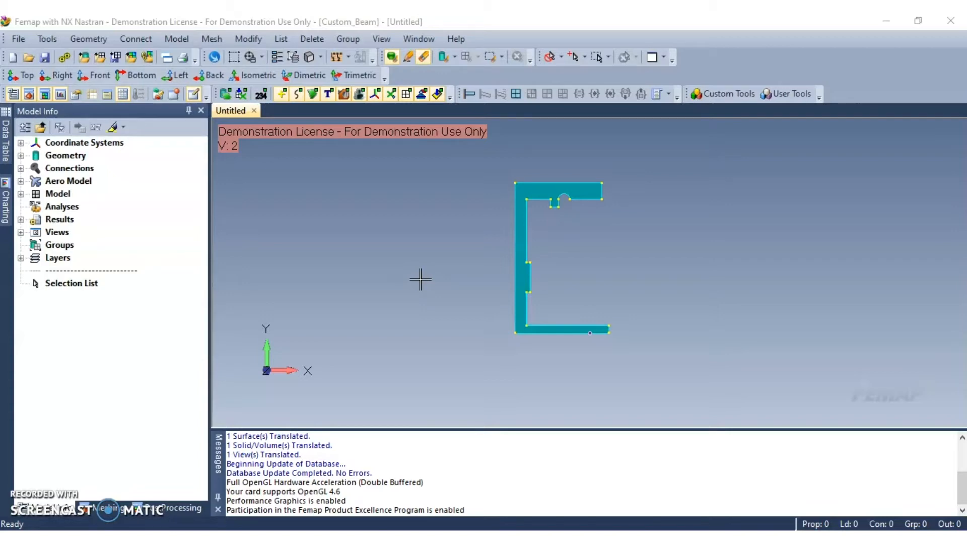
- Start a new element property and switch its element type to Beam
click(176, 38)
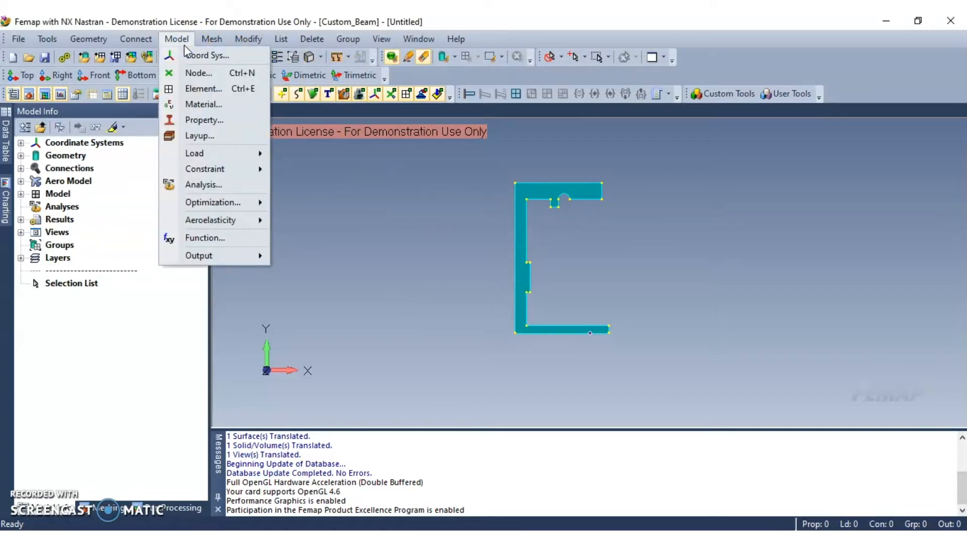
mouse_move(203, 120)
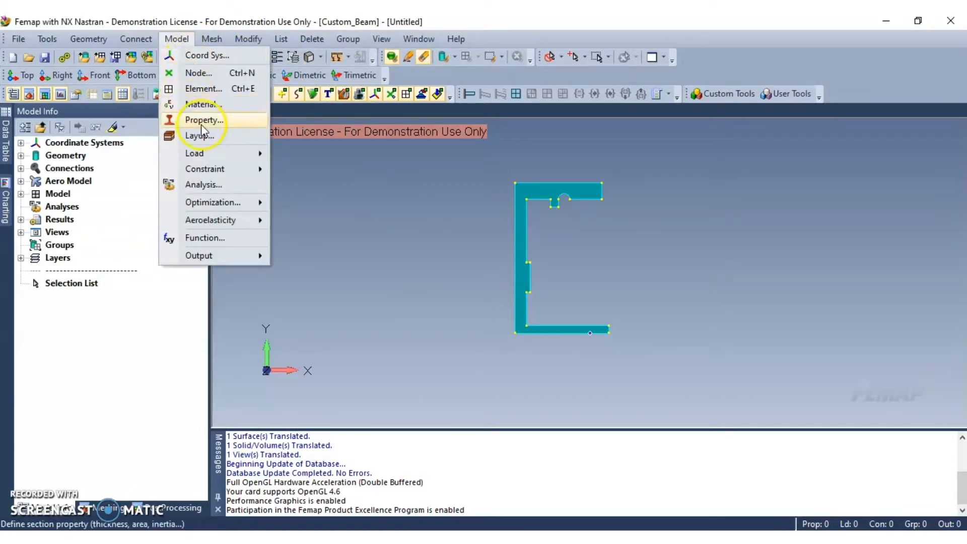
click(203, 120)
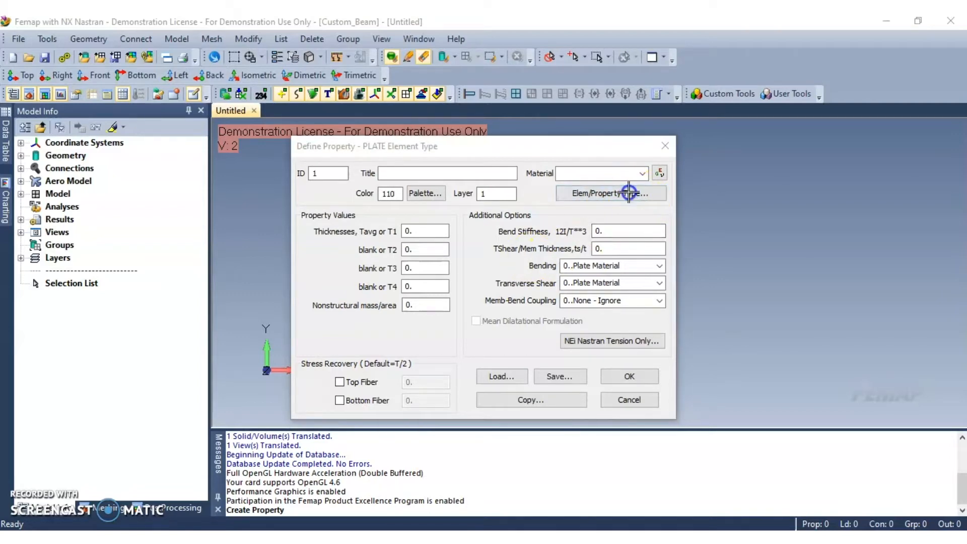
click(623, 194)
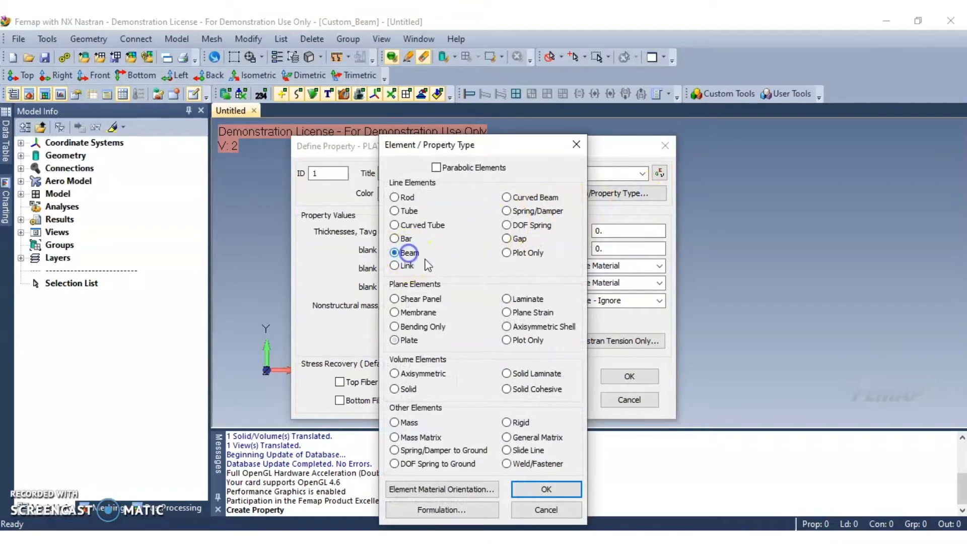
click(545, 490)
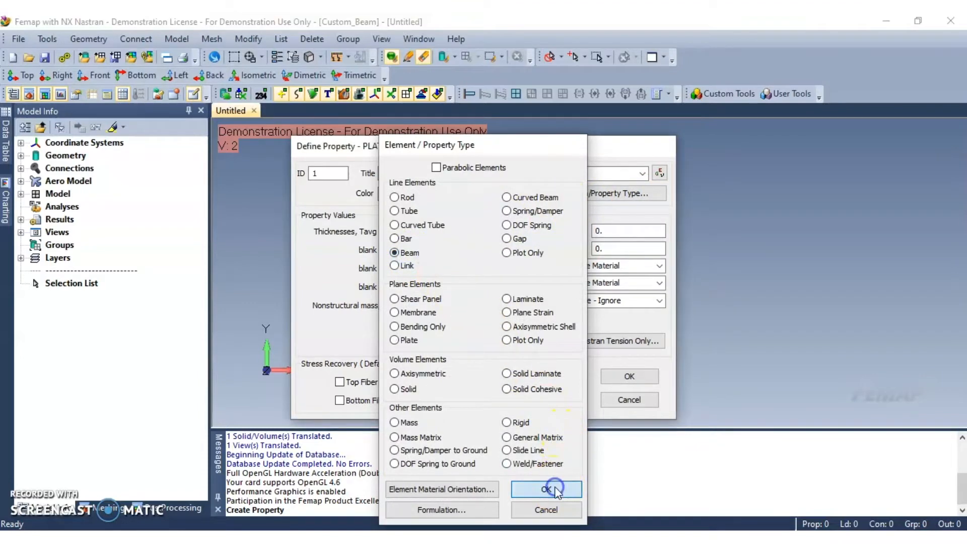
click(546, 490)
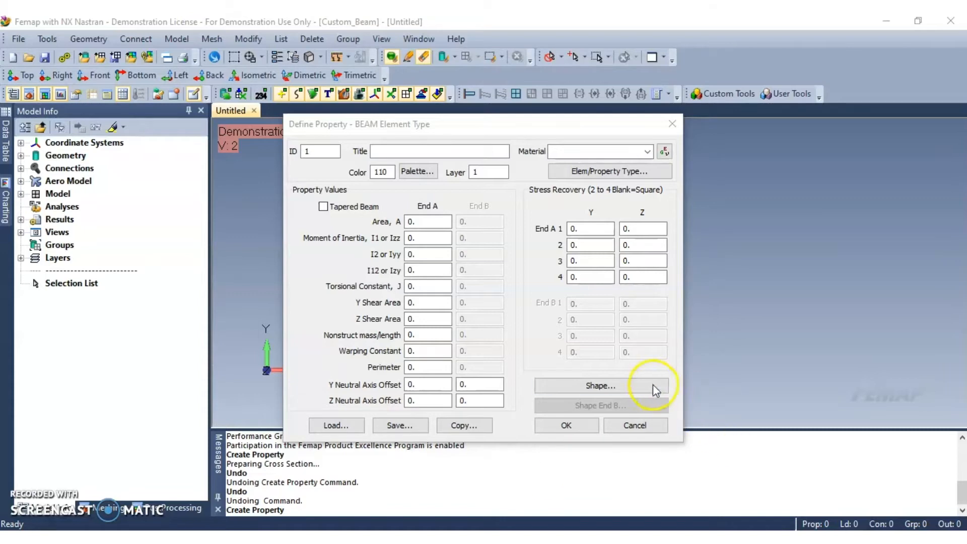
- Derive the beam cross section from the C-shaped surface 3
click(600, 384)
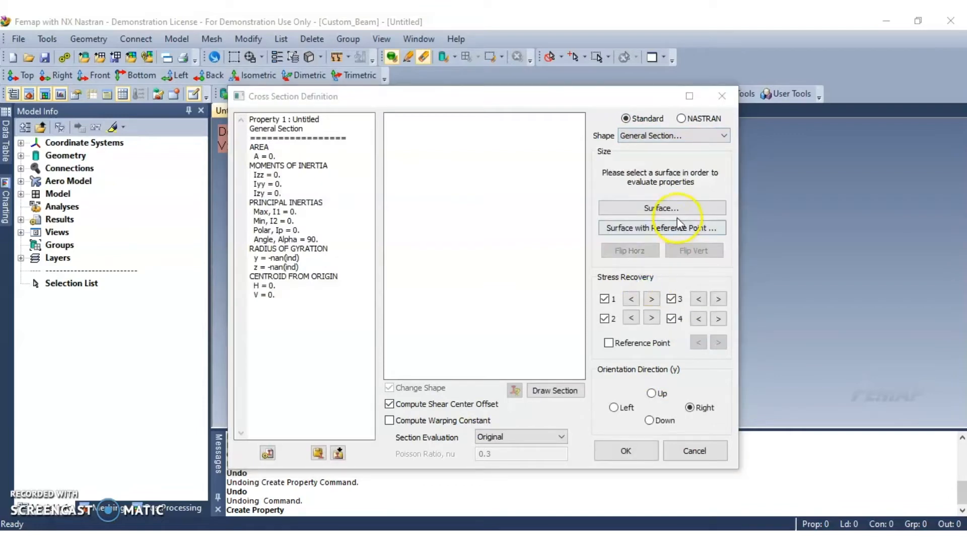
click(660, 208)
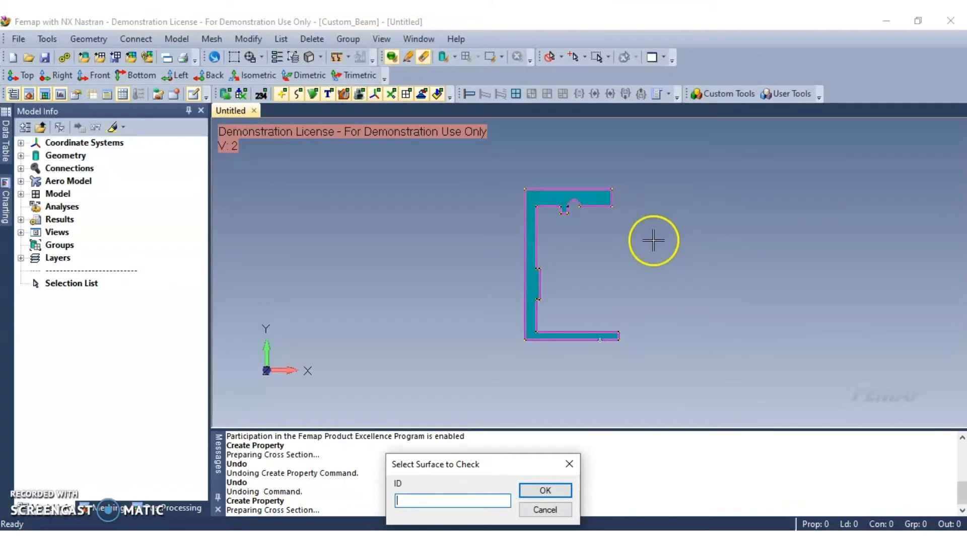
mouse_move(515, 260)
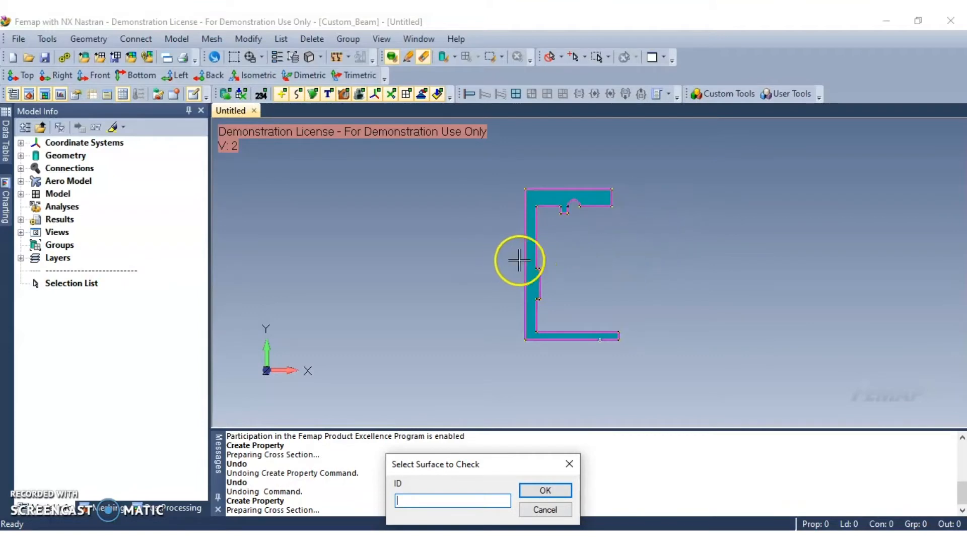
click(543, 489)
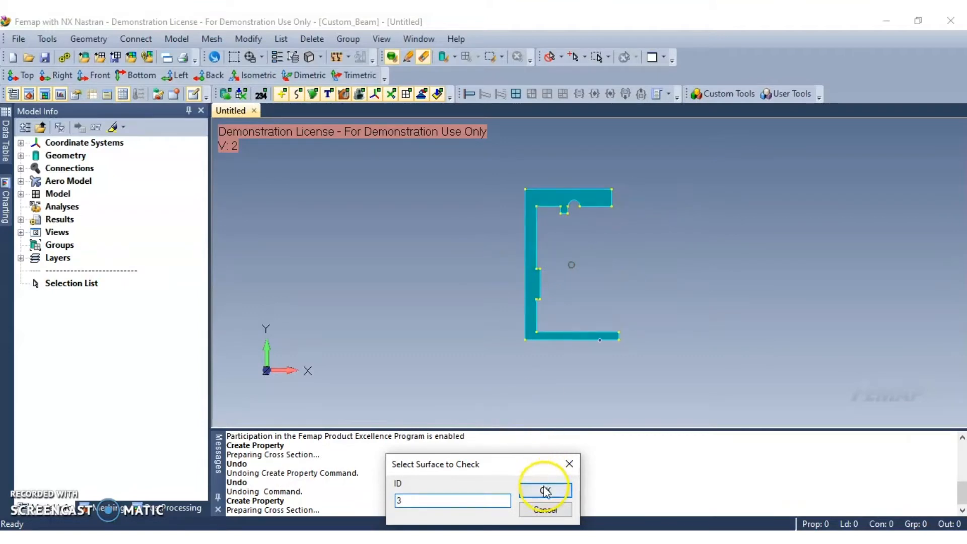
click(545, 489)
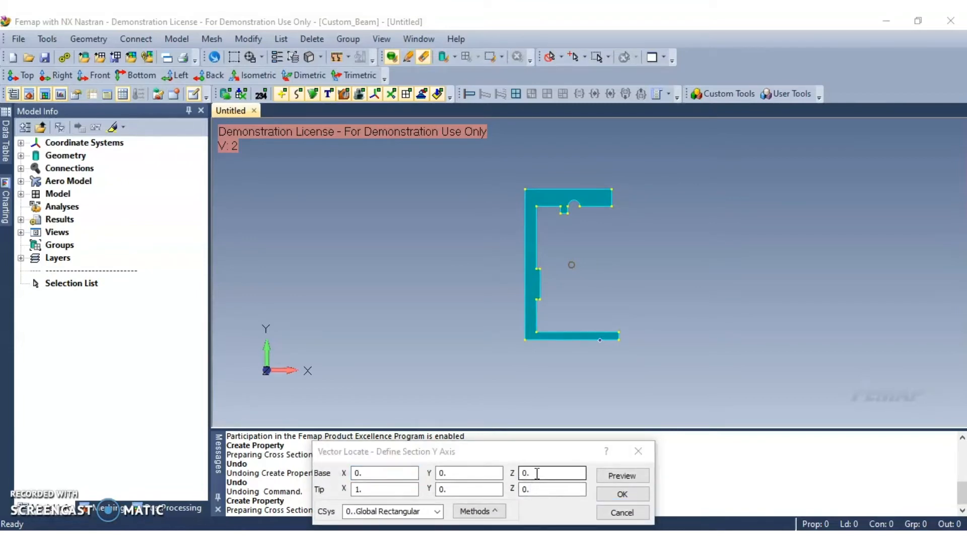
- Define the section Y axis using the Points method between points 81 and 83
click(479, 510)
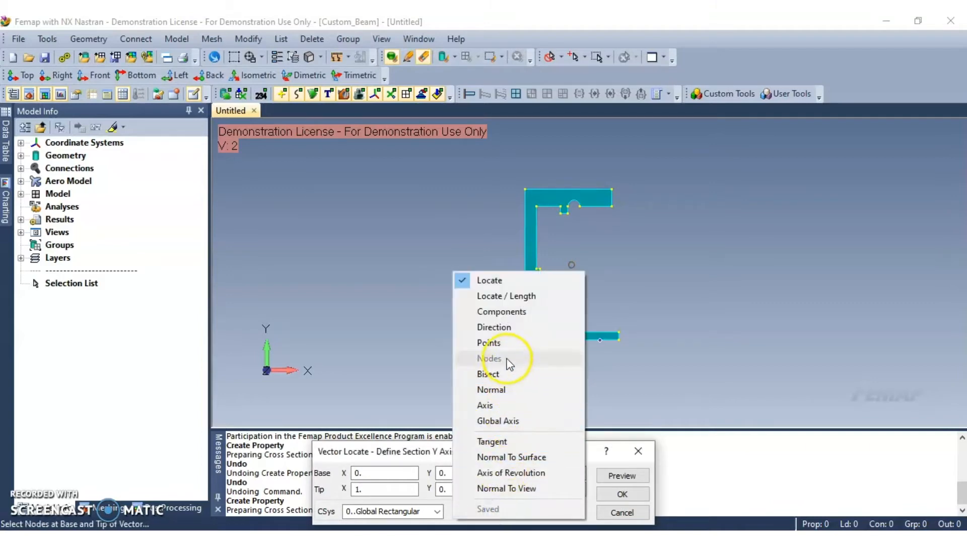
click(488, 342)
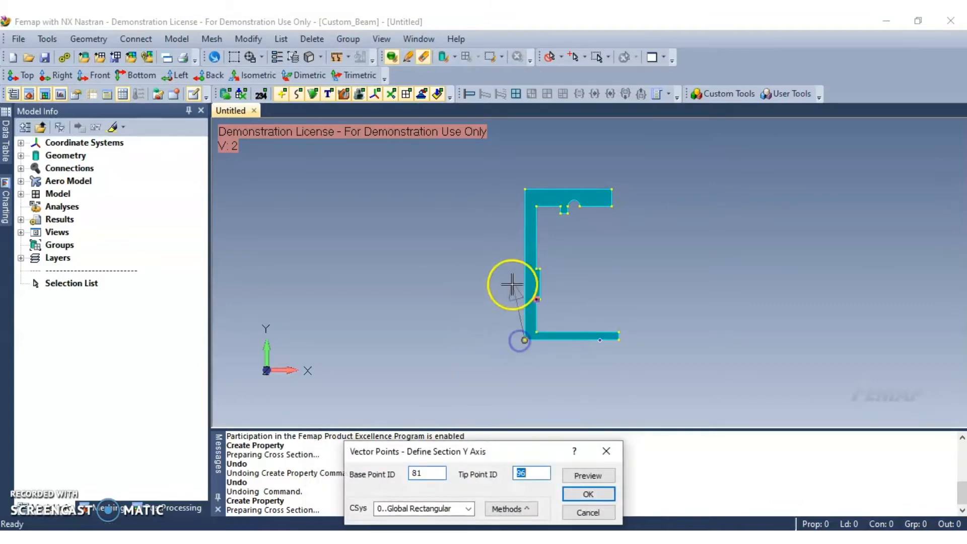
click(525, 189)
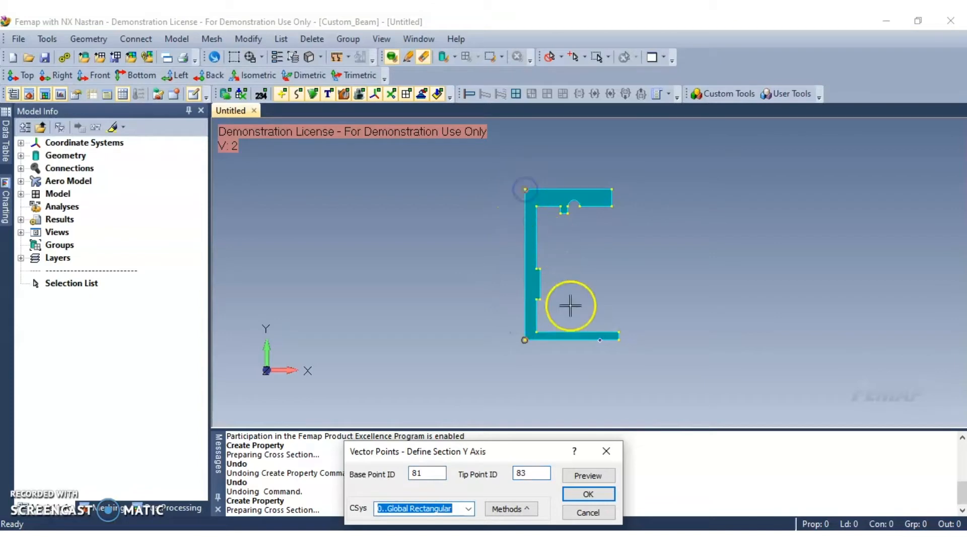
click(588, 493)
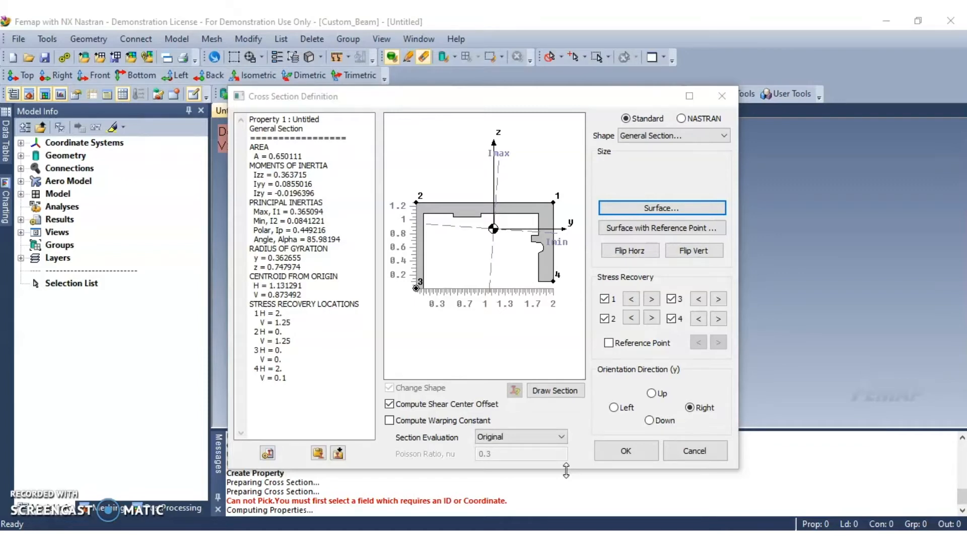
- Flip the C section horizontally, orient it Left, and accept the computed values (area 0.650111)
click(629, 250)
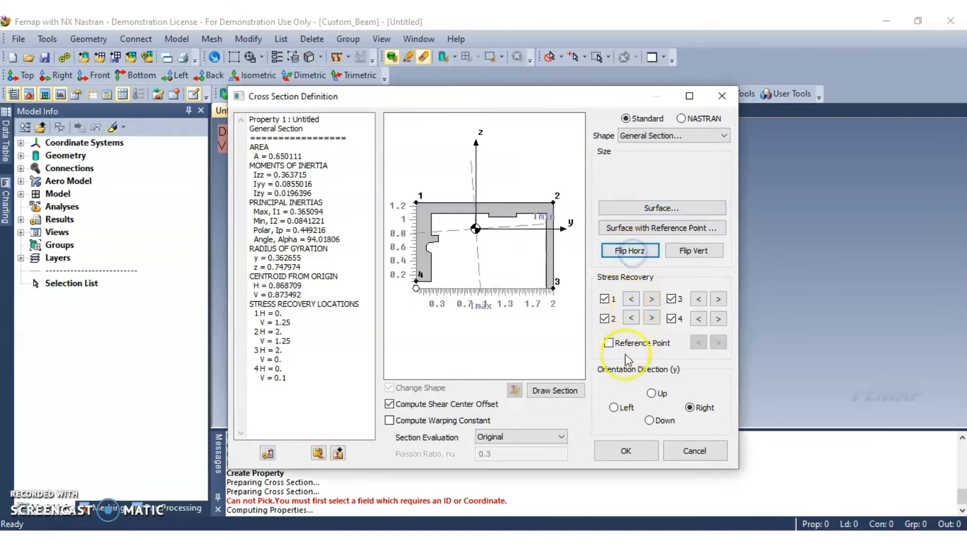
click(612, 407)
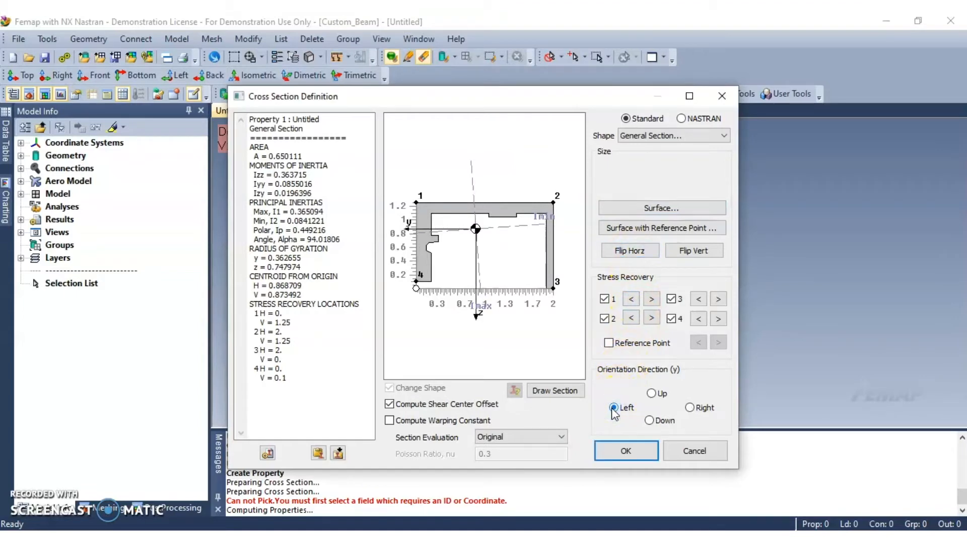
click(626, 450)
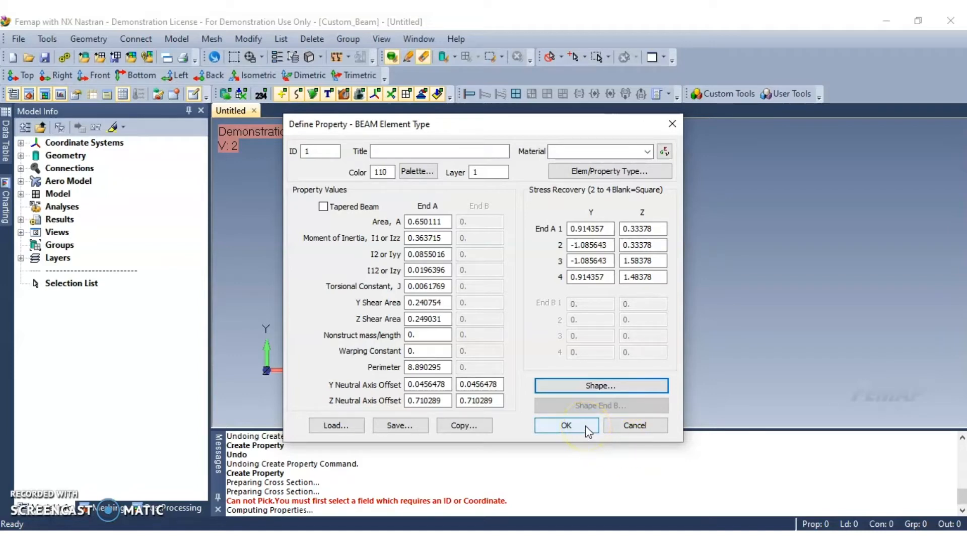
- Save beam property 1 with a new material 1 loaded as AISI 4340 Steel from the library
click(566, 425)
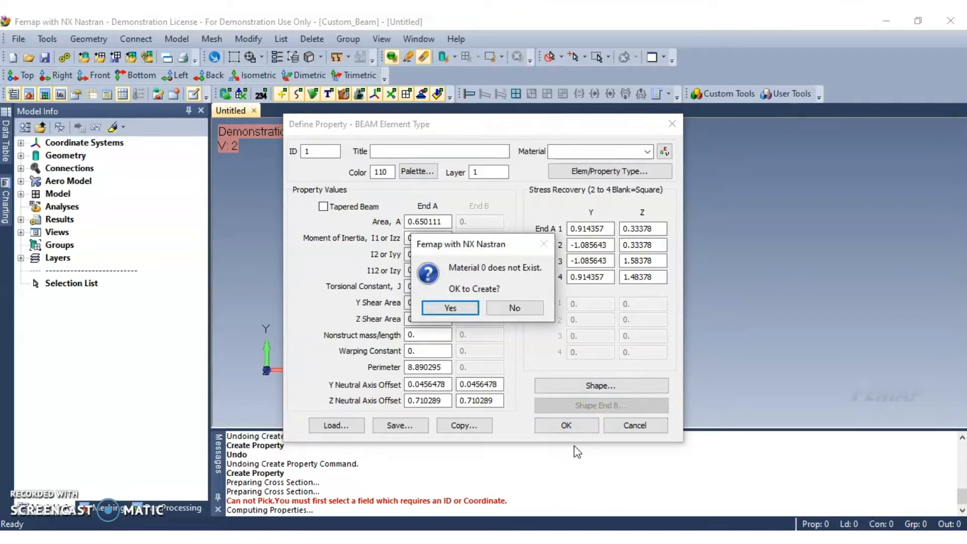
mouse_move(595, 367)
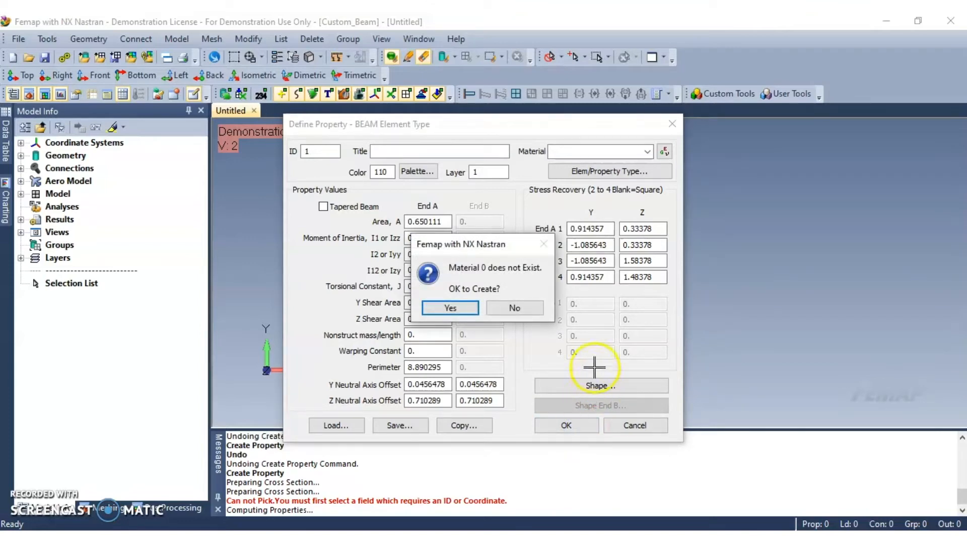
mouse_move(477, 315)
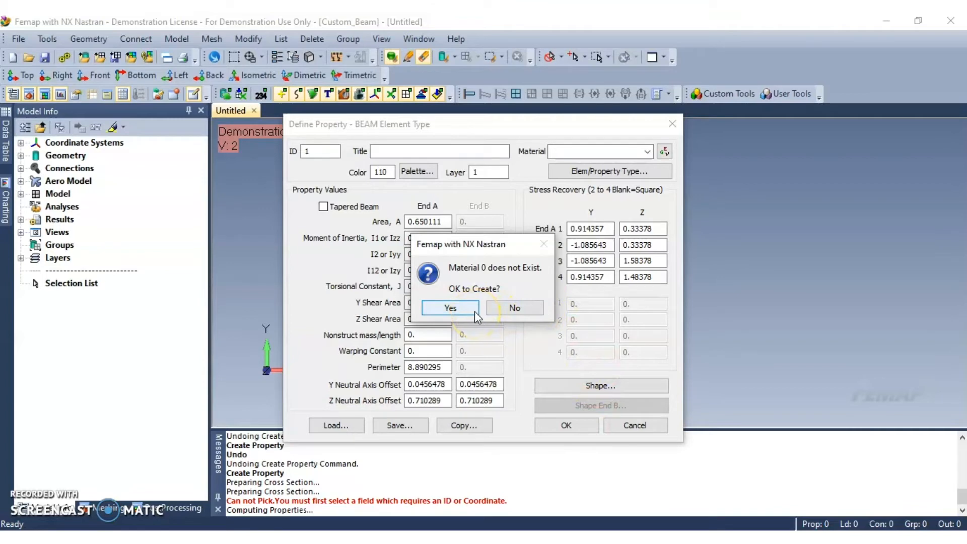
click(451, 308)
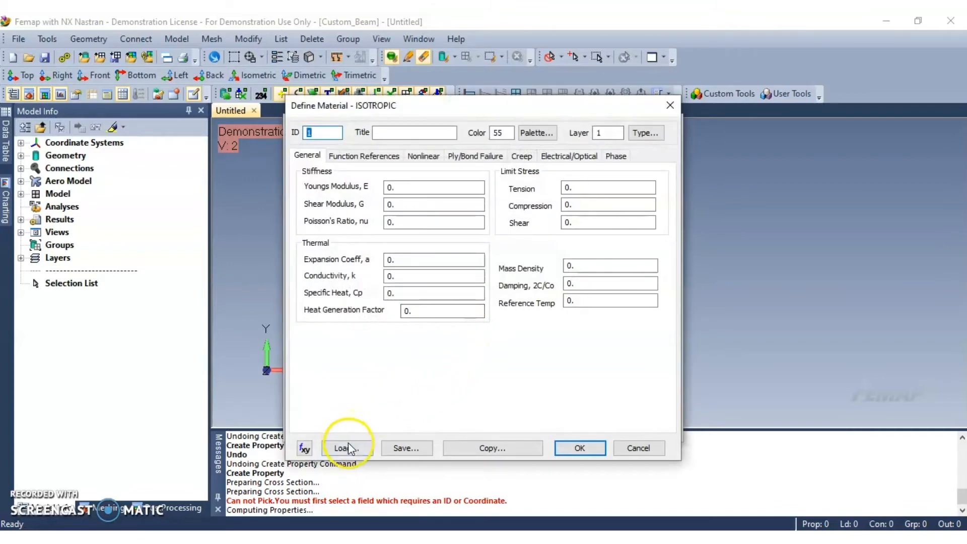
click(346, 447)
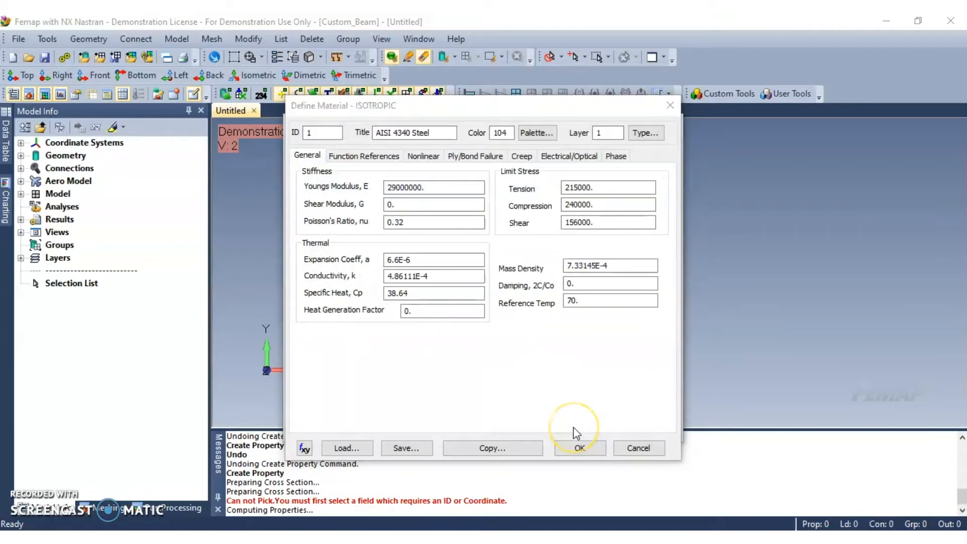
mouse_move(579, 438)
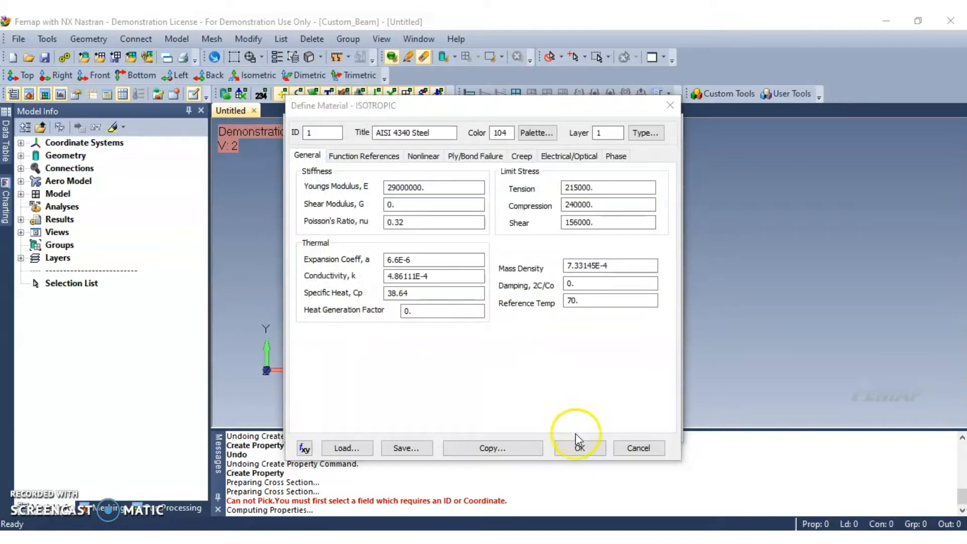
click(579, 447)
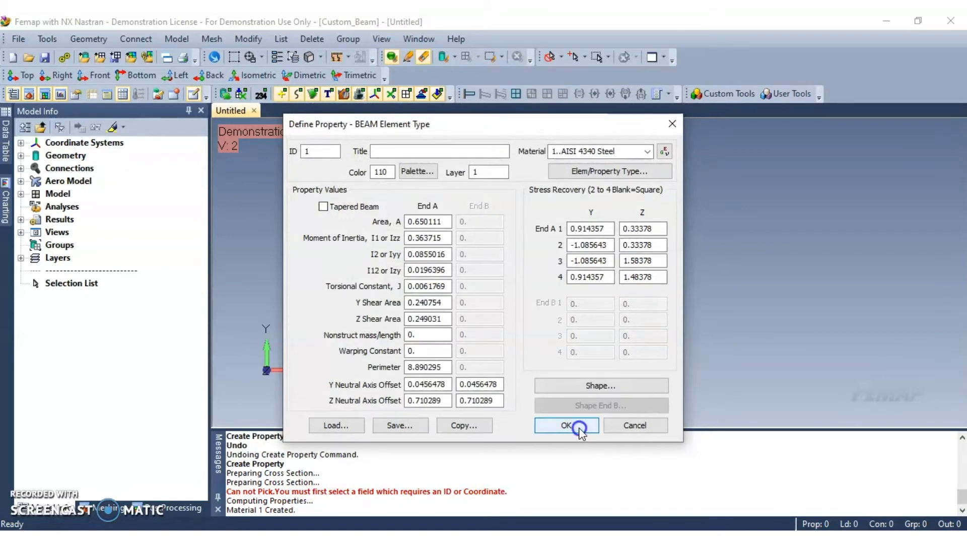
click(566, 425)
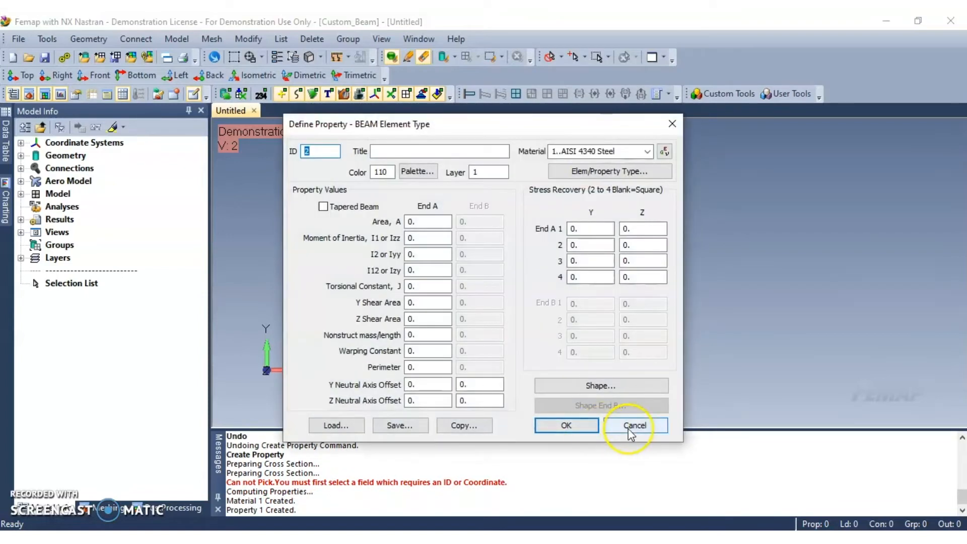
click(635, 425)
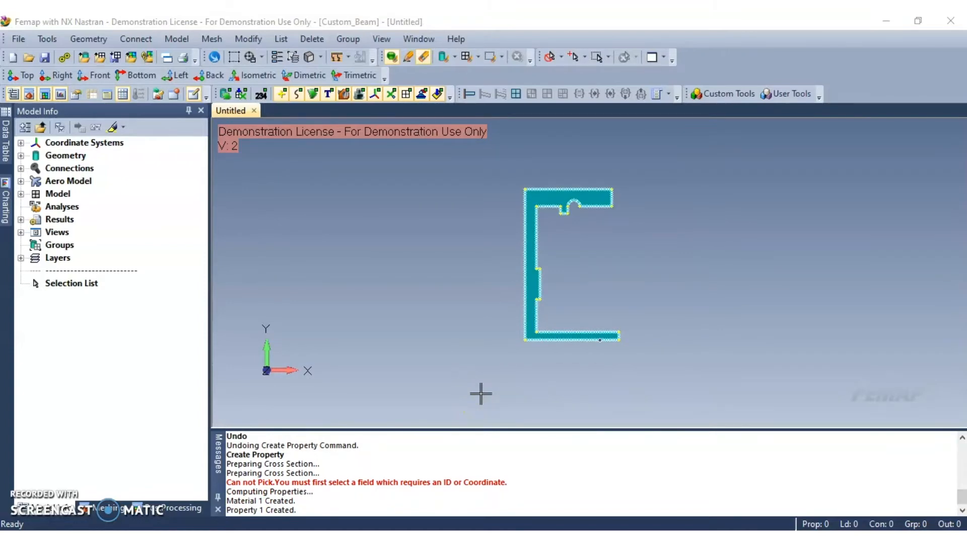
- Create Curve 1 as a line to X=XCUMID(33), Y=YCUMID(33), Z=ZCUMID(33)-20 along Z
click(89, 38)
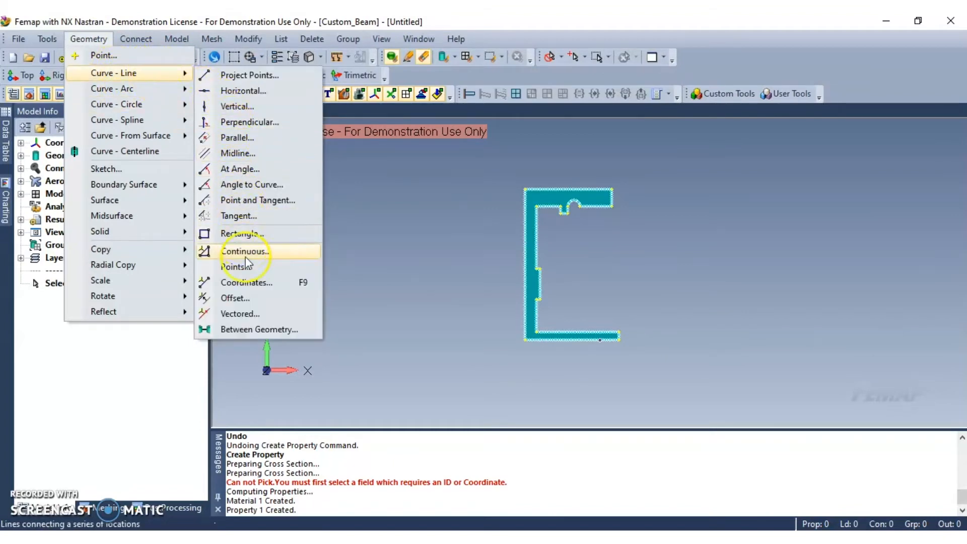
click(244, 252)
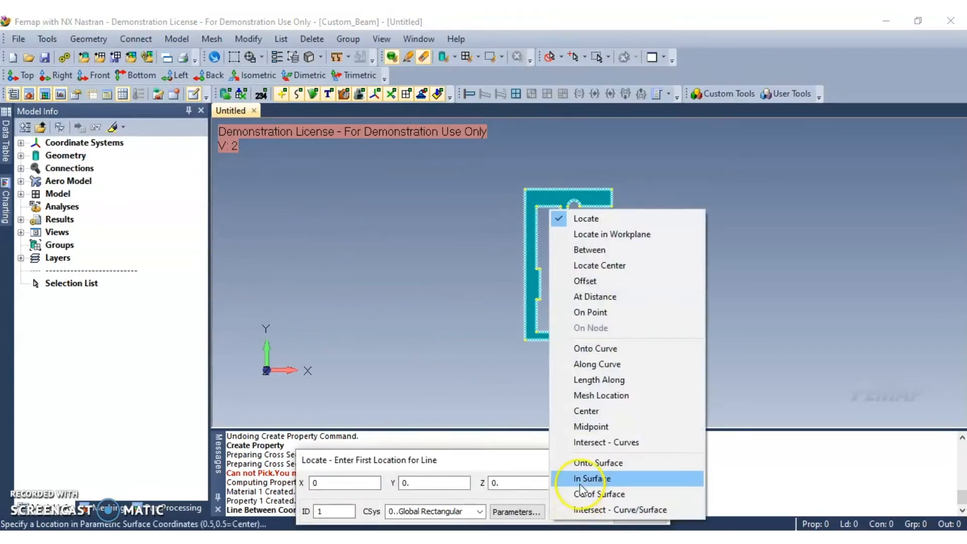
click(590, 427)
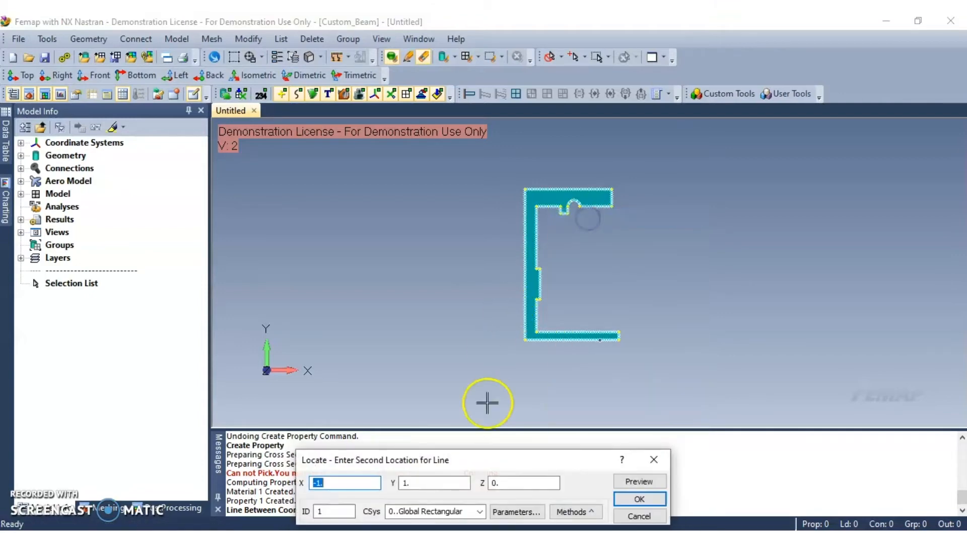
mouse_move(485, 440)
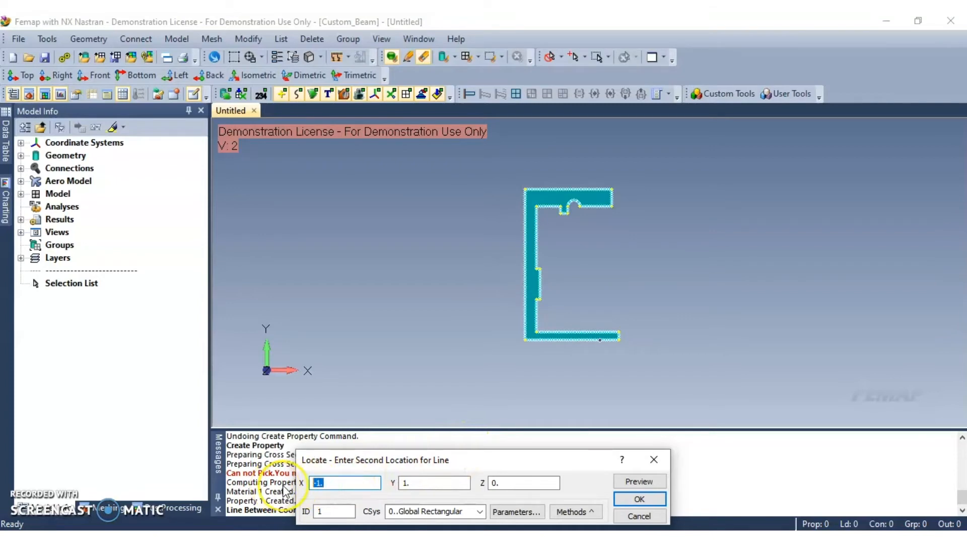
text(XCUMID())
click(434, 482)
text(Y)
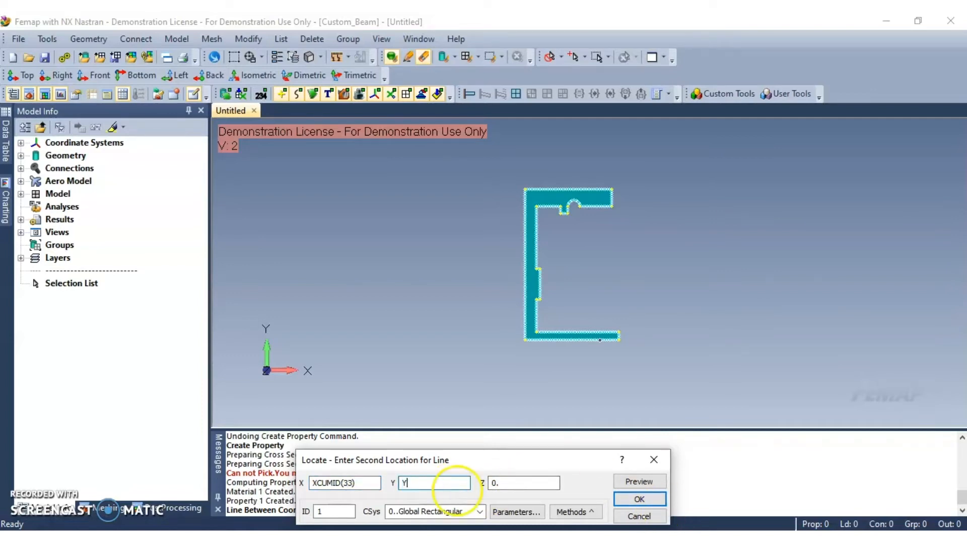
text(CUMID(33)
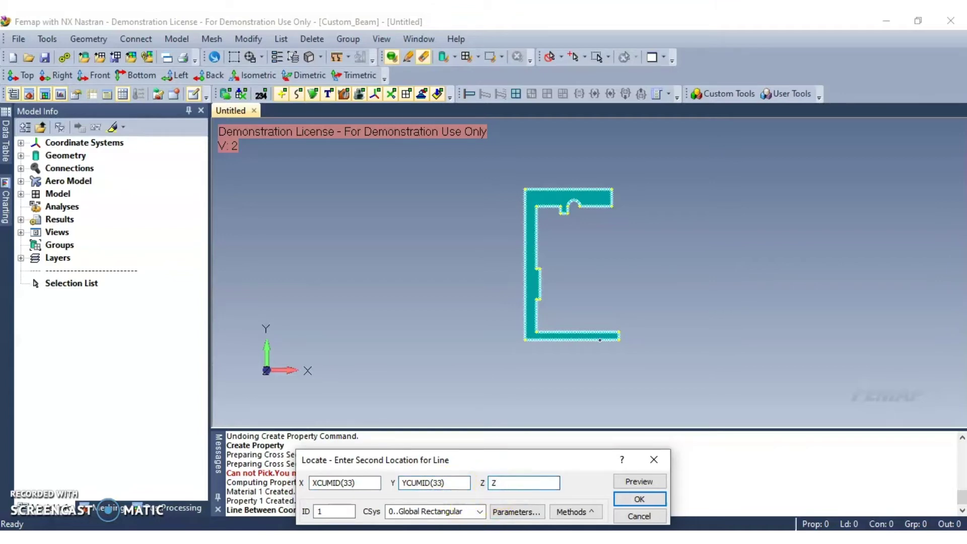
text(ZCUMID(33))
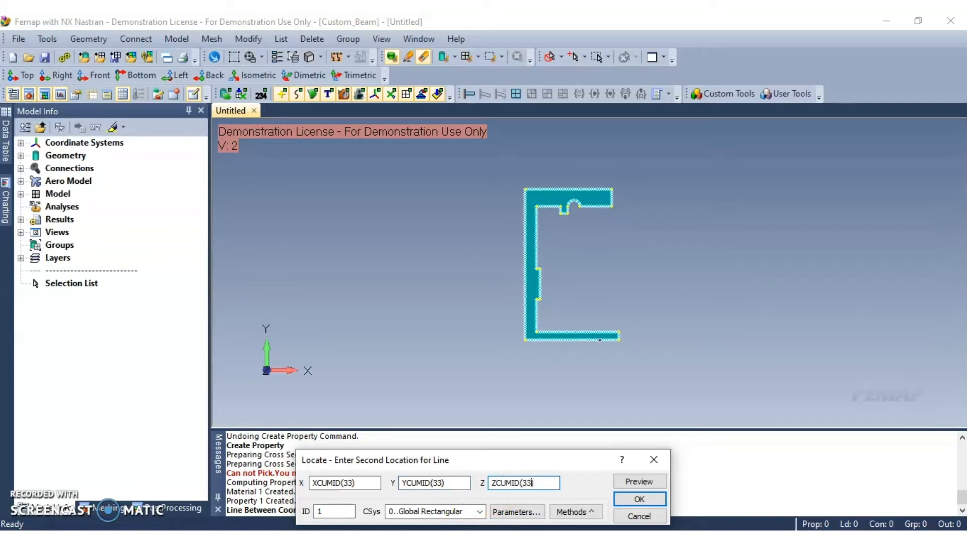
text(-)
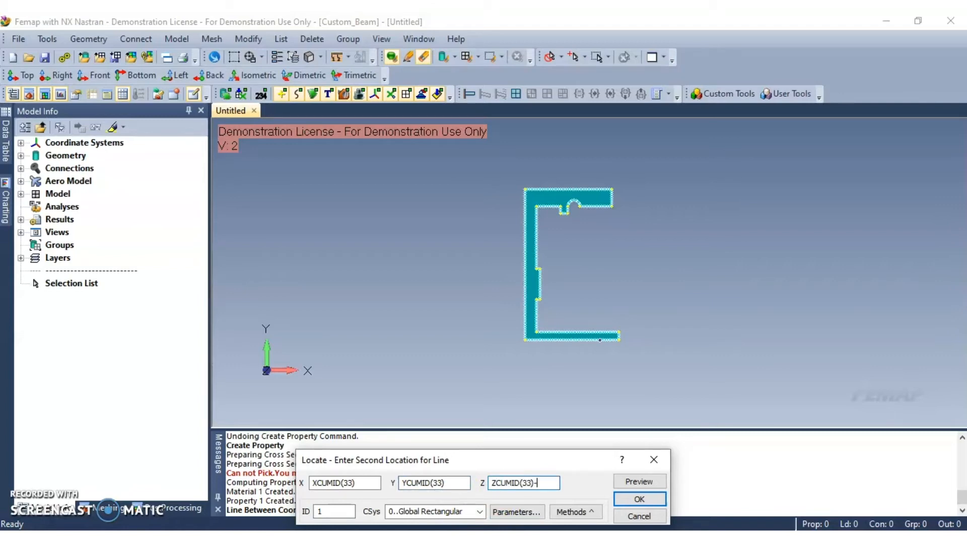
text(20)
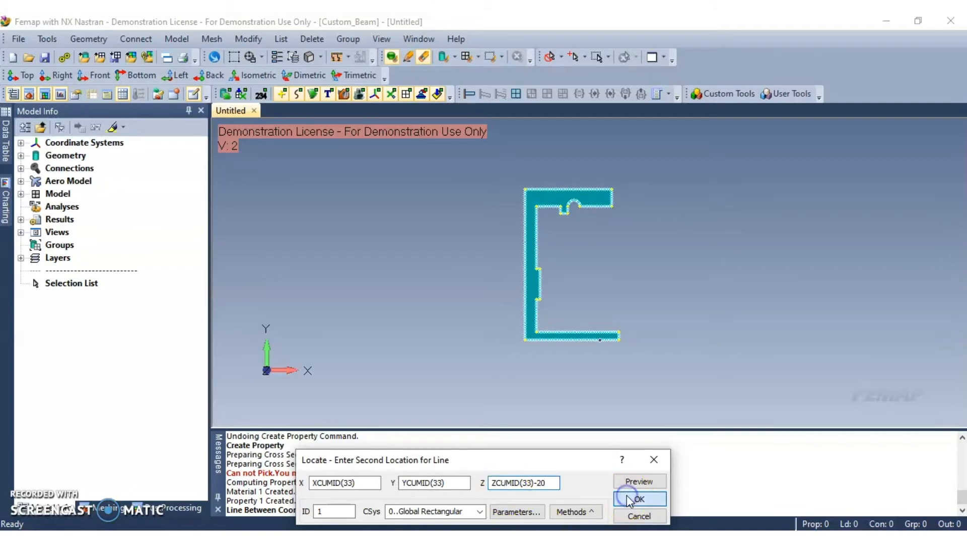
click(638, 499)
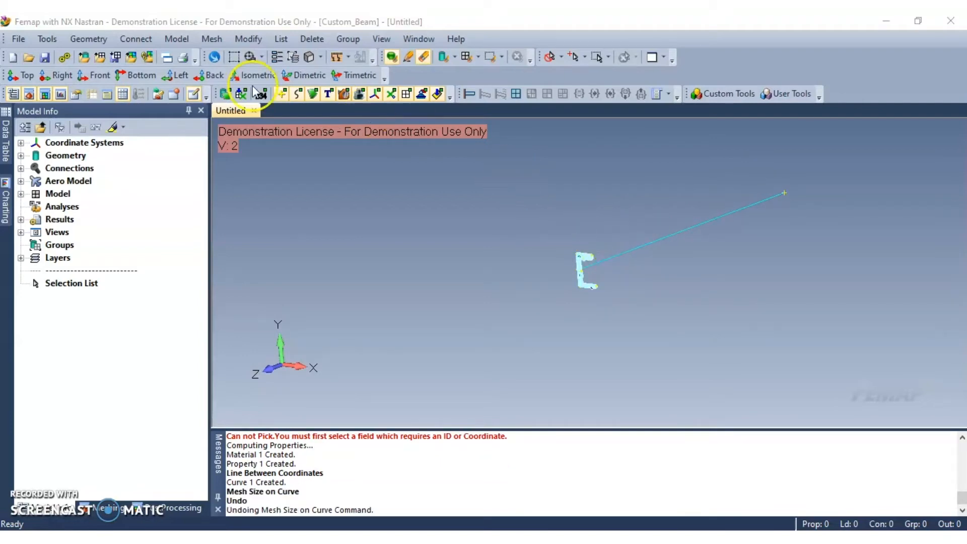
- Assign Curve 1 a mesh size of 20 equally spaced elements
click(212, 39)
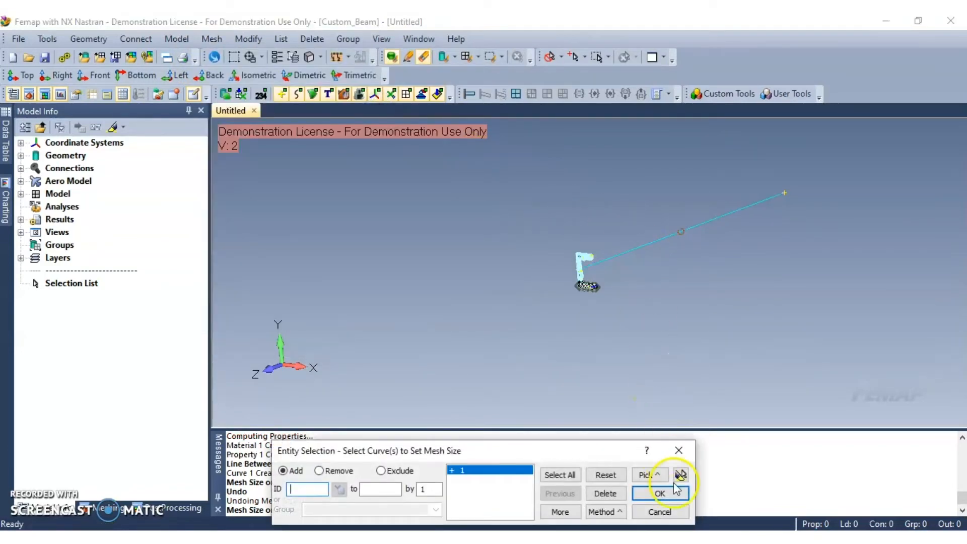
click(659, 493)
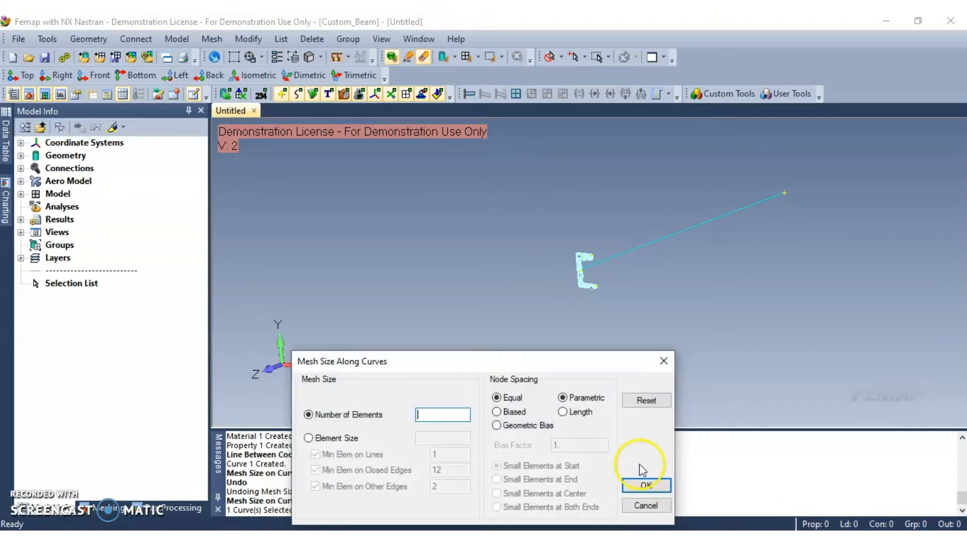
text(20)
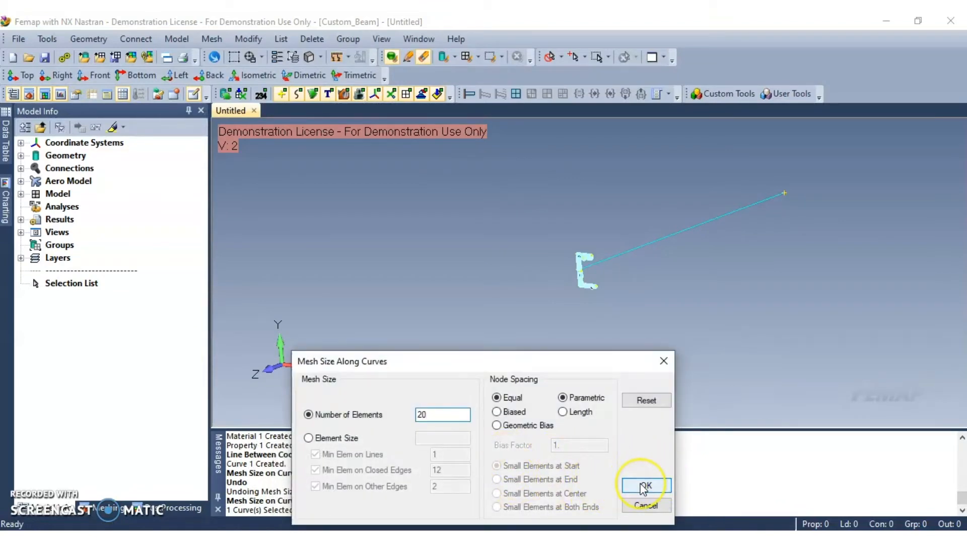
click(645, 484)
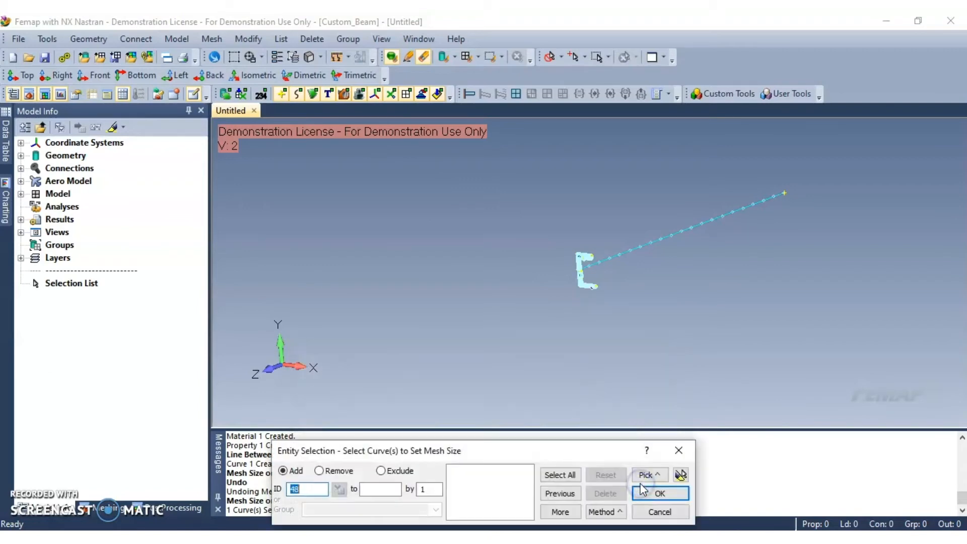
click(659, 494)
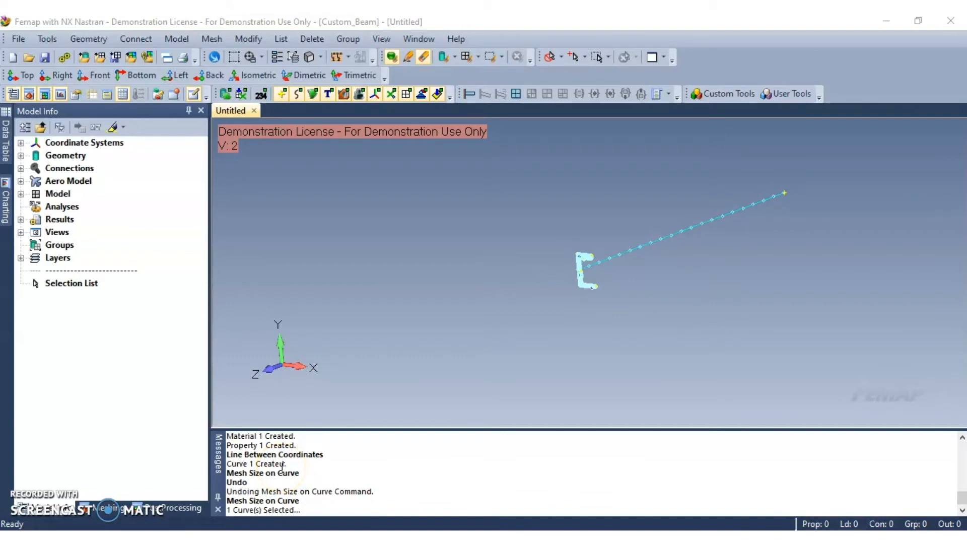
- Mesh Curve 1 with the BEAM property using orientation vector base 0,0,0 tip 0,1,0
click(210, 39)
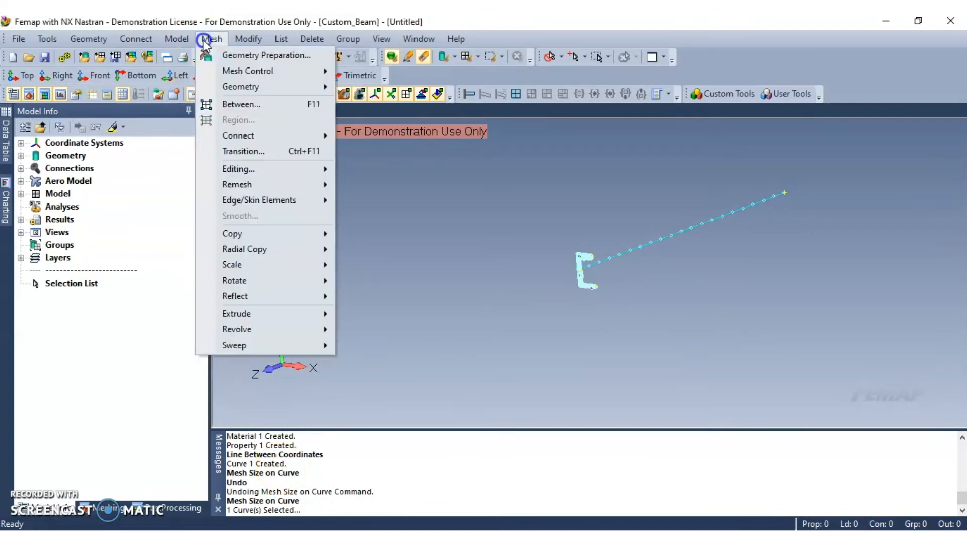
mouse_move(239, 87)
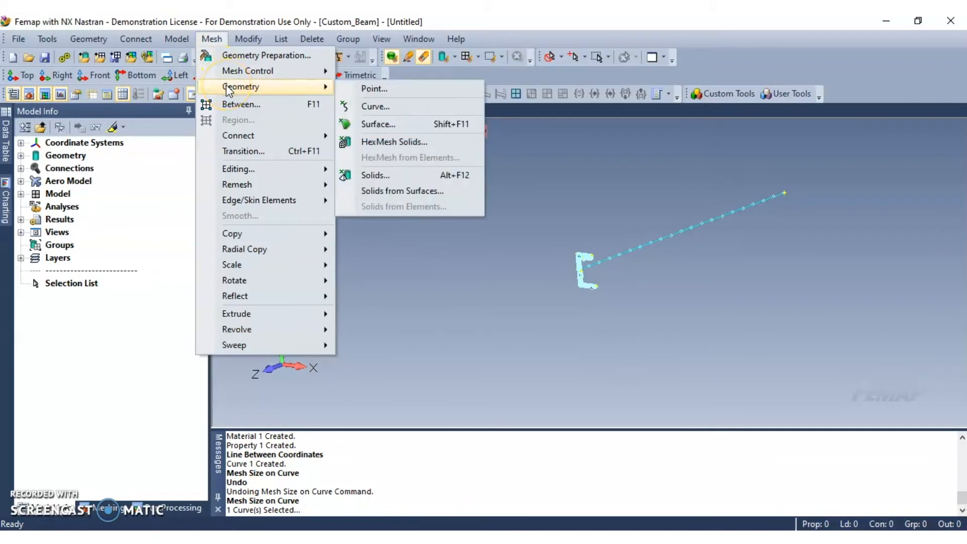
mouse_move(383, 113)
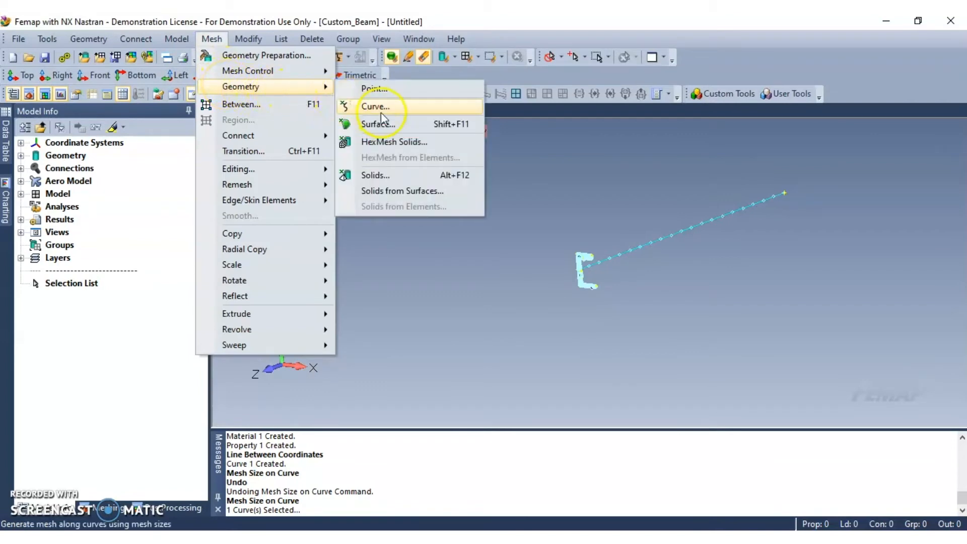
click(377, 106)
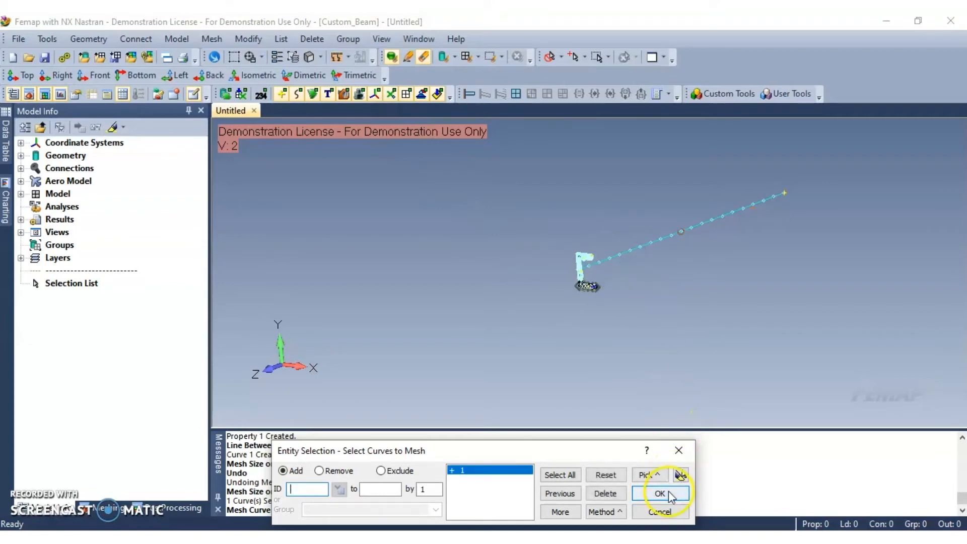
click(663, 493)
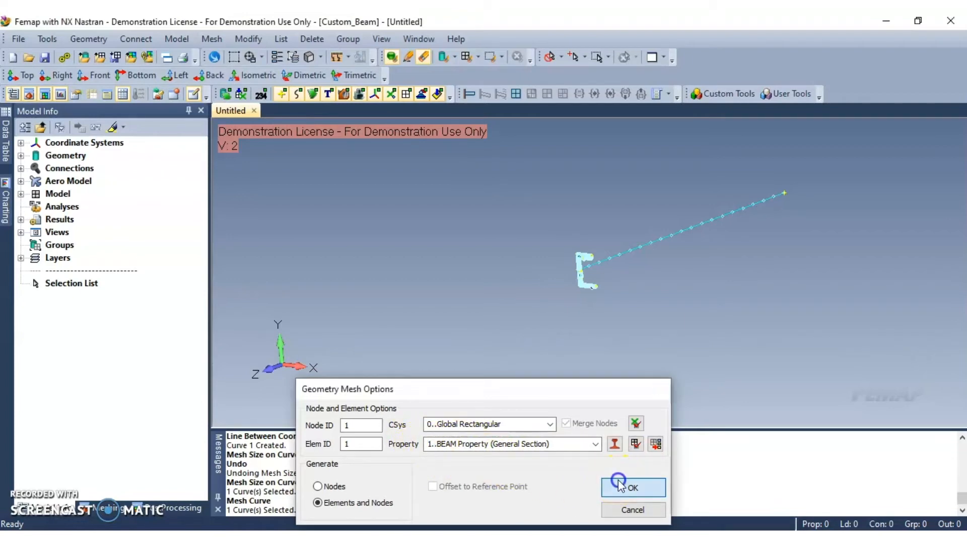
click(623, 488)
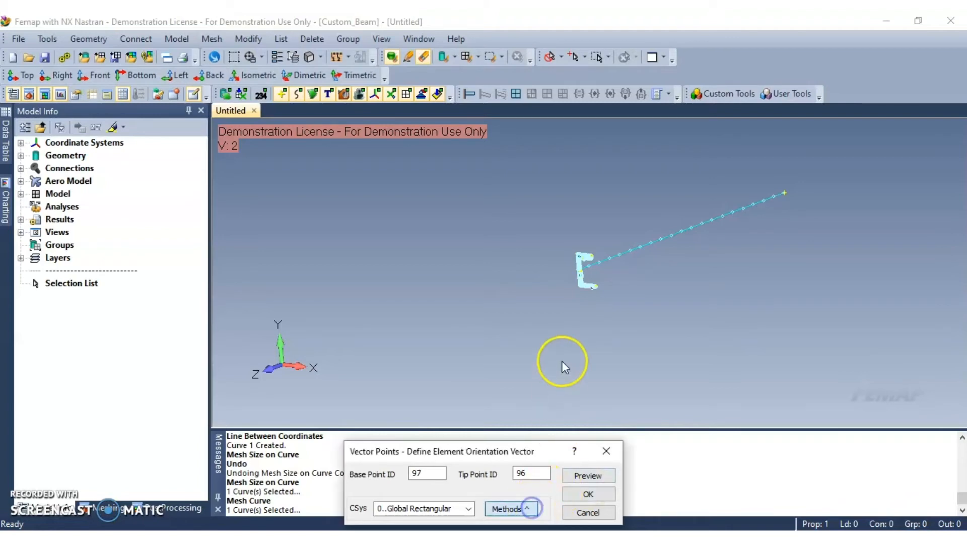
click(516, 508)
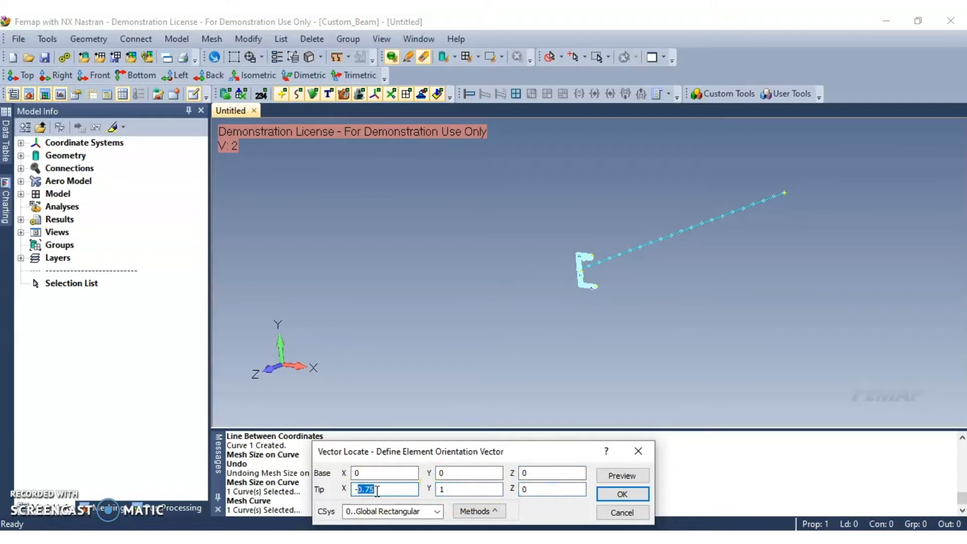
text(0)
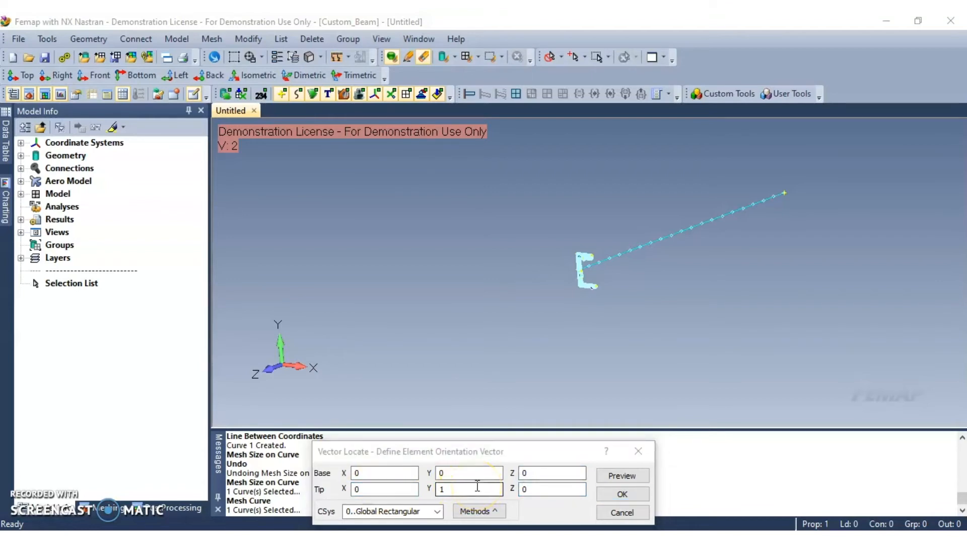
click(621, 494)
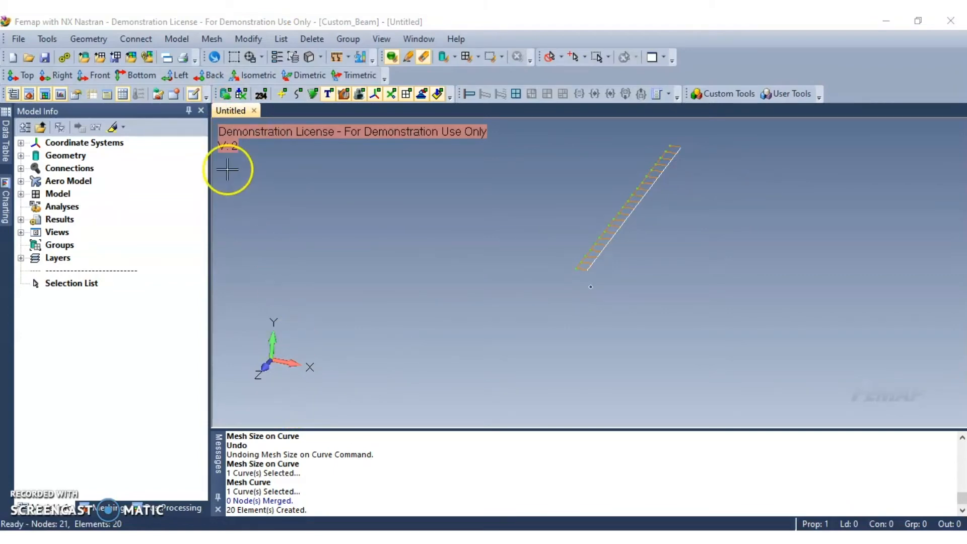
- Create a new constraint set titled 'Fixed End' and make it active
click(176, 38)
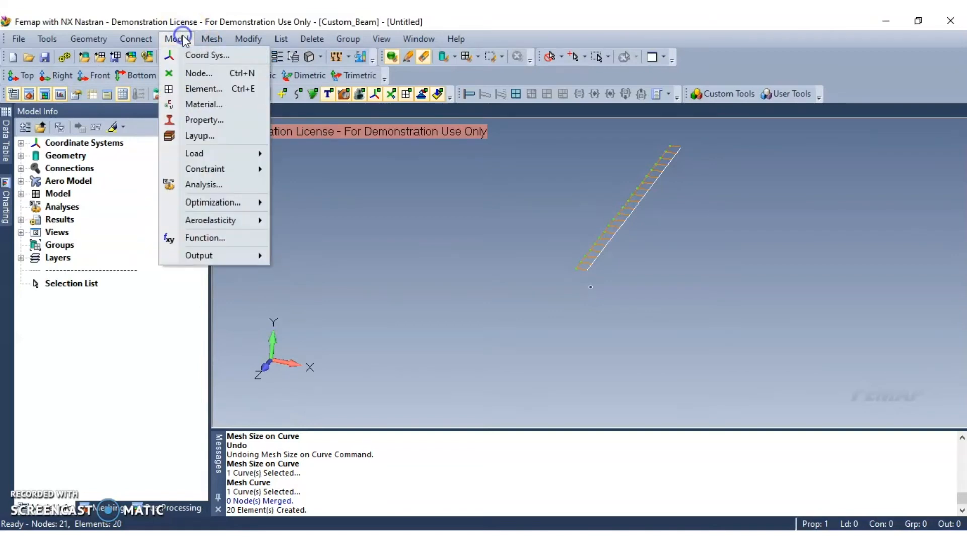
mouse_move(209, 174)
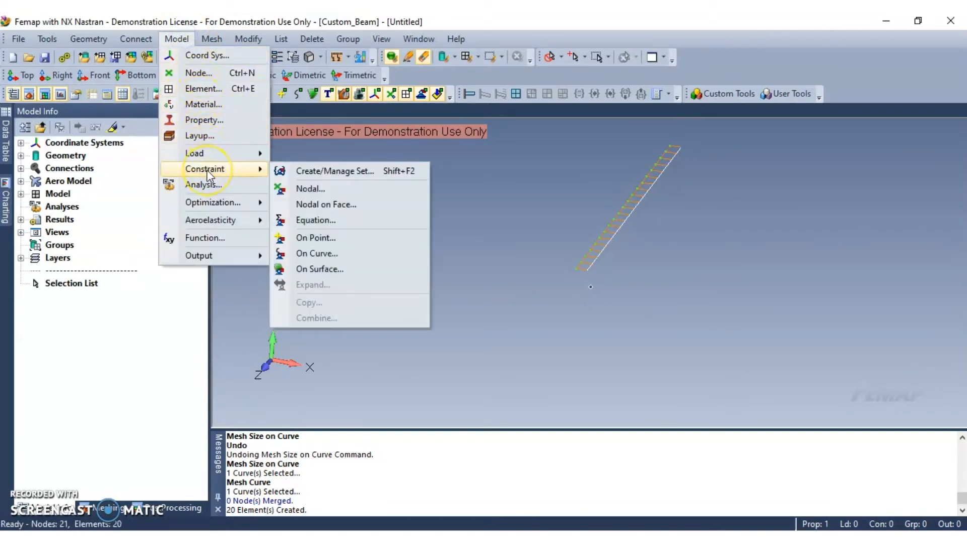
mouse_move(319, 175)
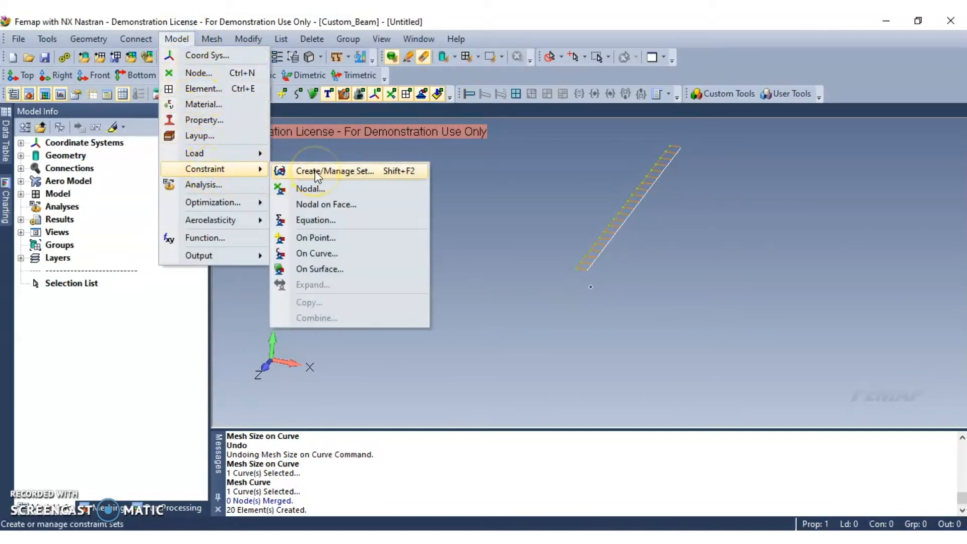
click(335, 170)
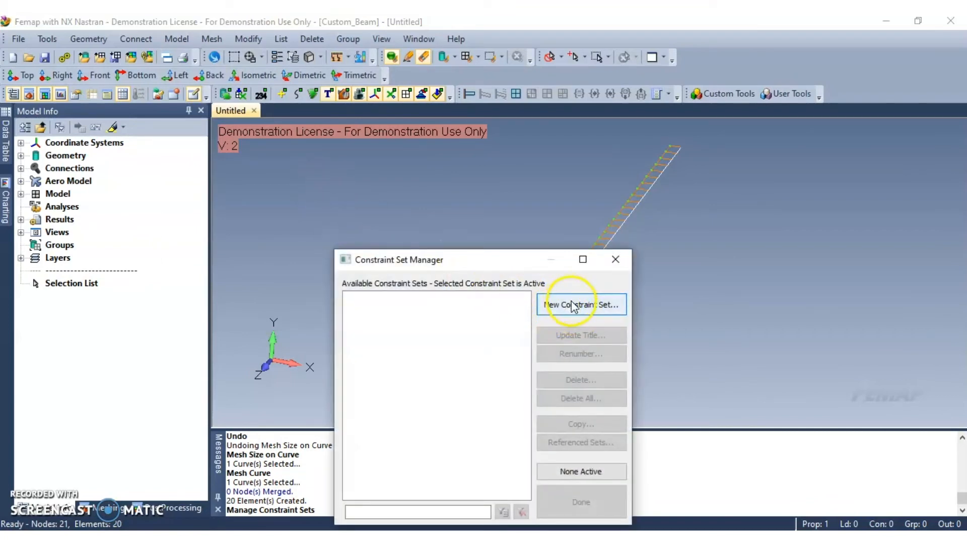
click(580, 304)
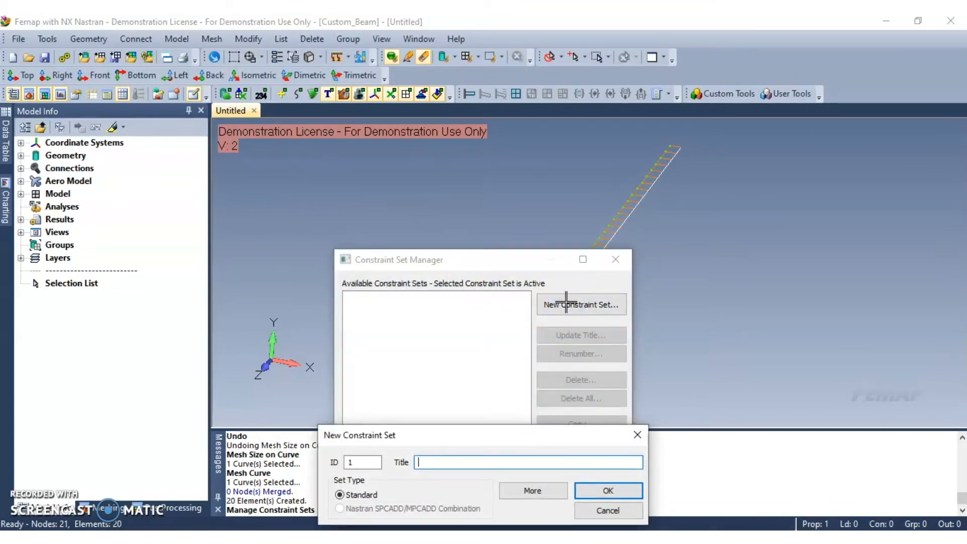
text(Fi)
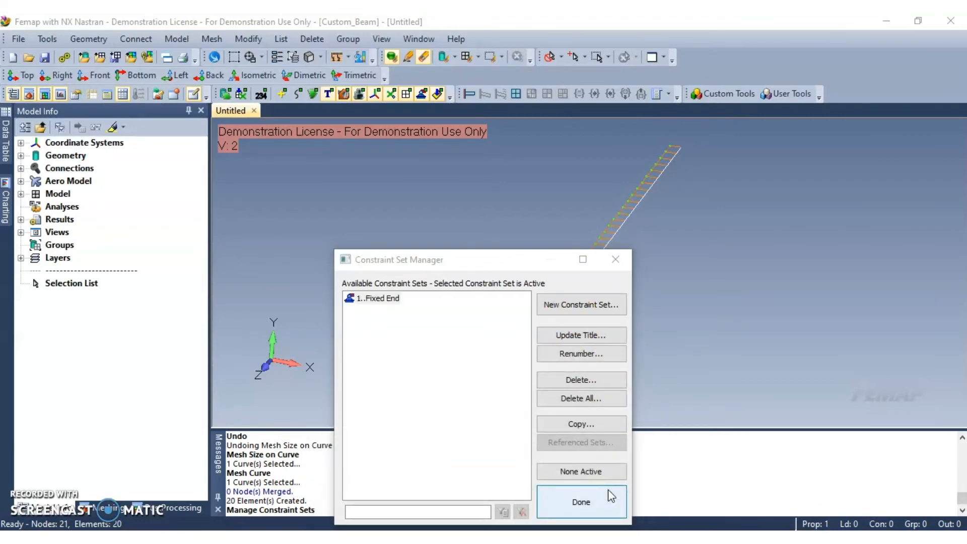
click(580, 501)
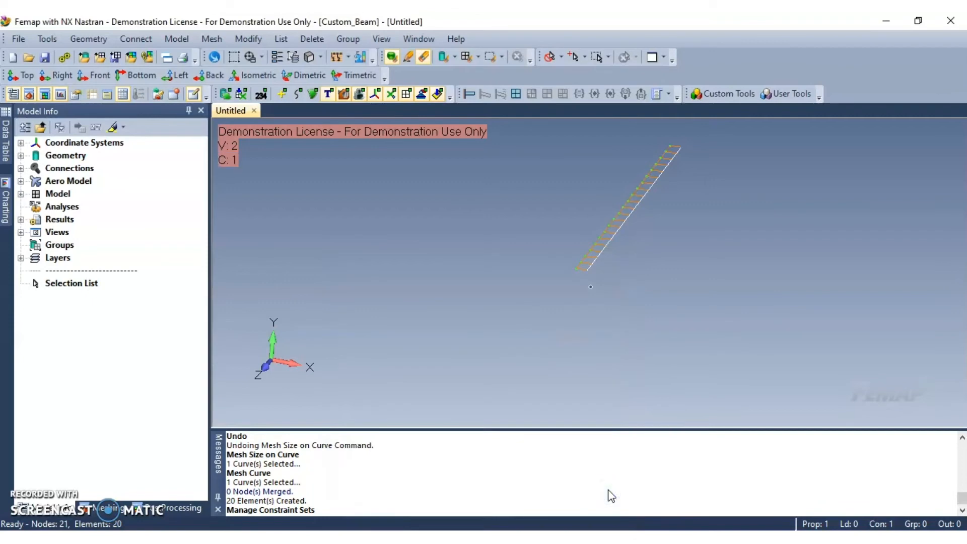
- Apply a Fixed nodal constraint (all six DOF) to node 21 at the beam end
click(176, 38)
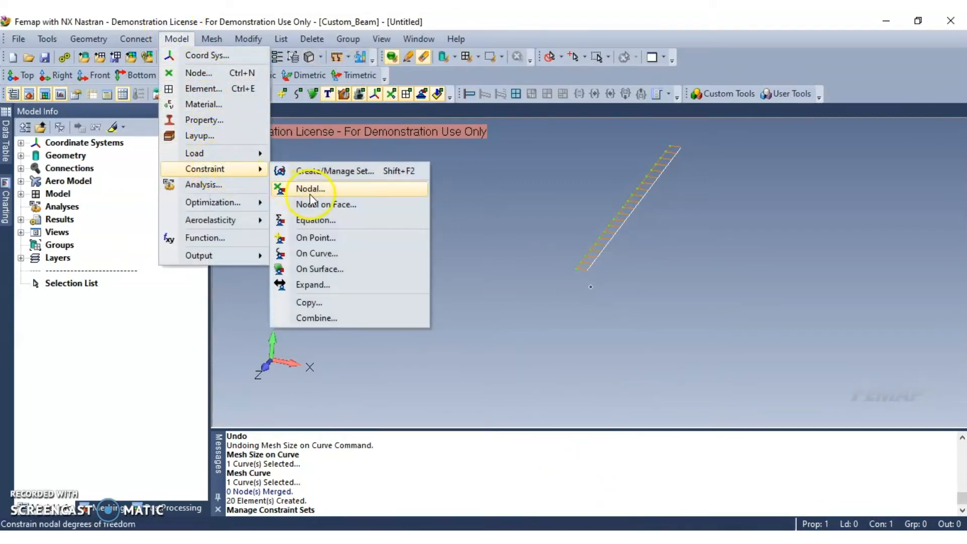
click(311, 189)
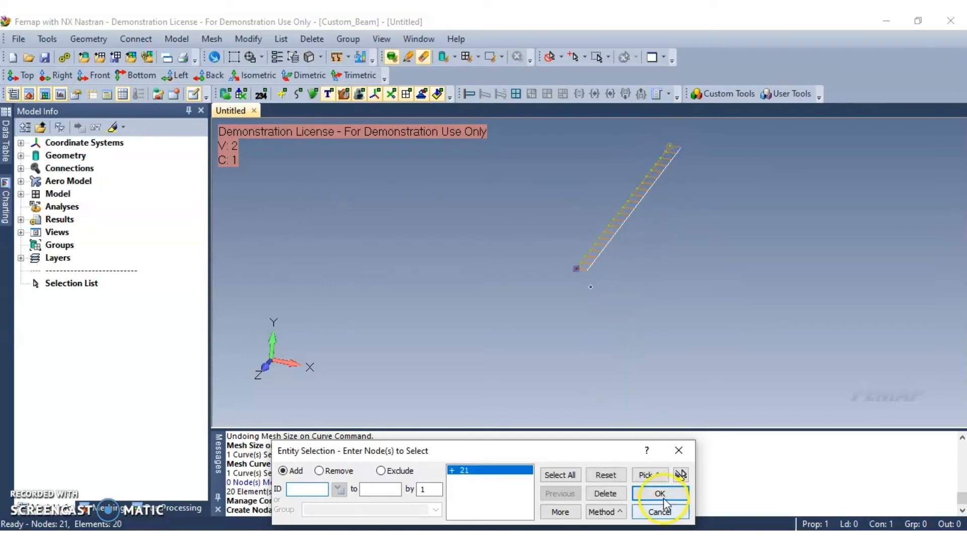
click(661, 493)
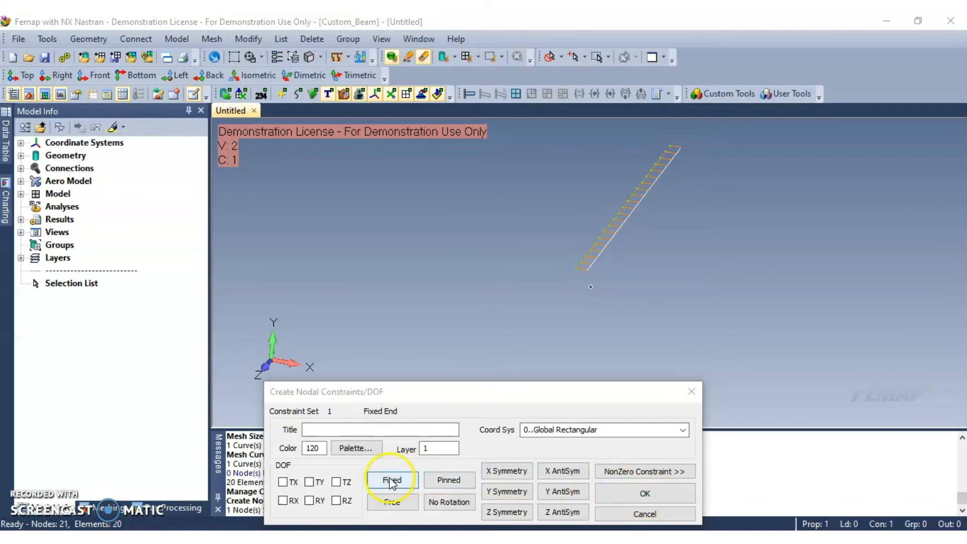
click(393, 480)
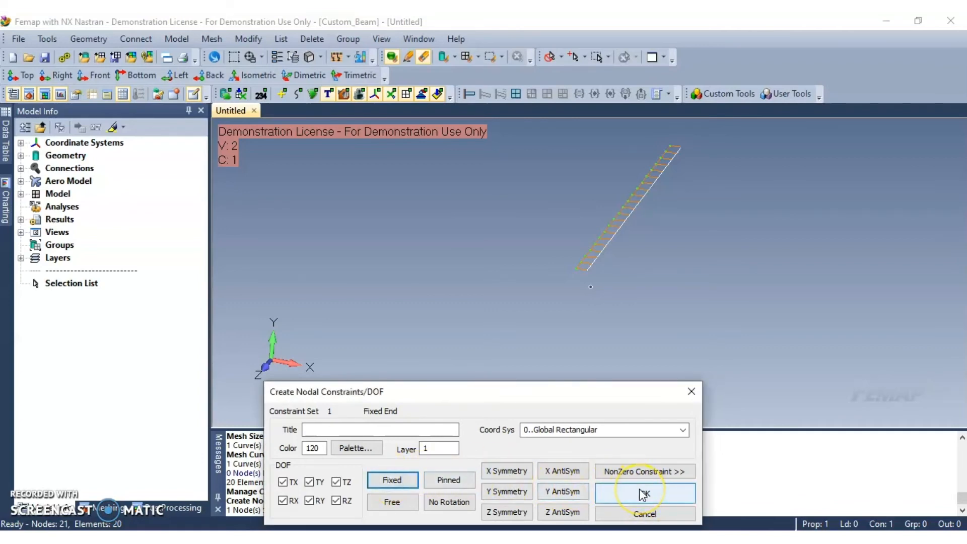
click(645, 493)
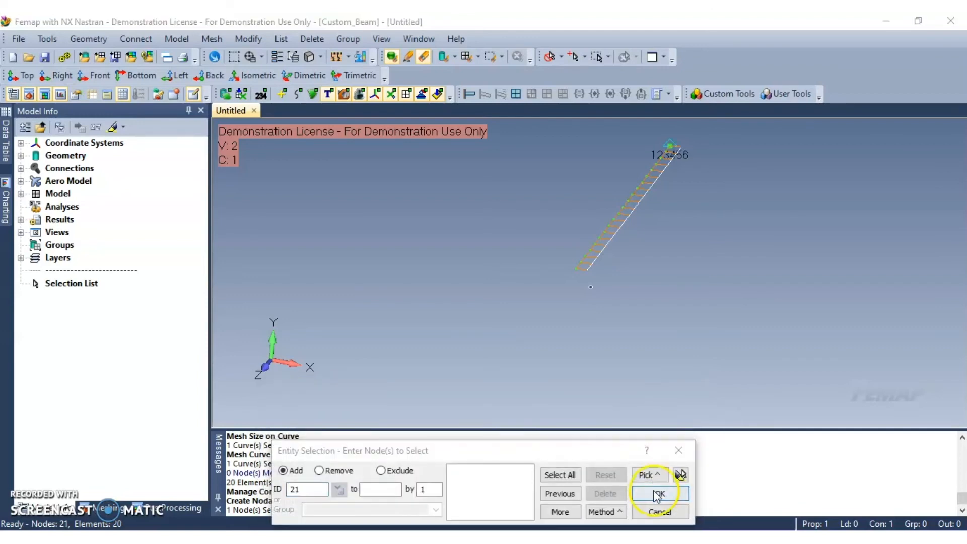
click(656, 494)
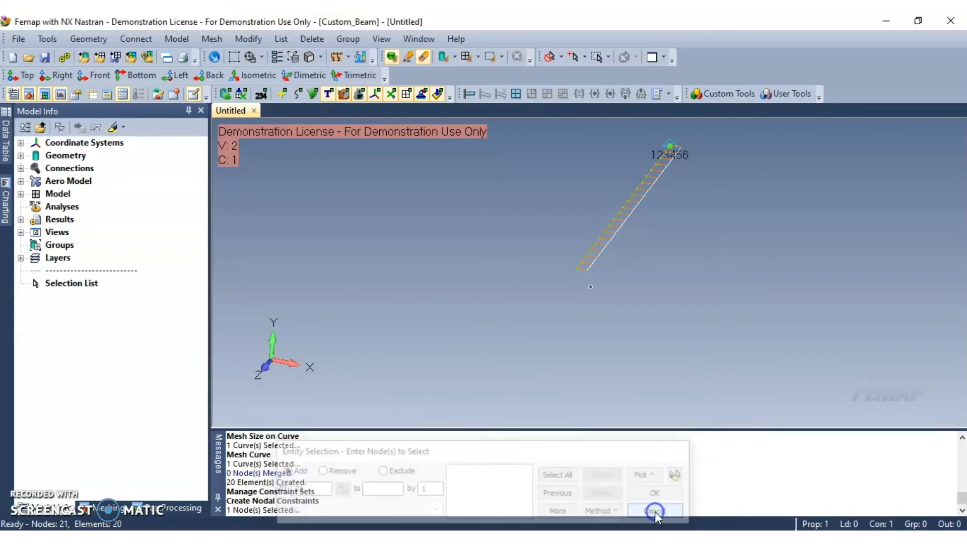
click(654, 510)
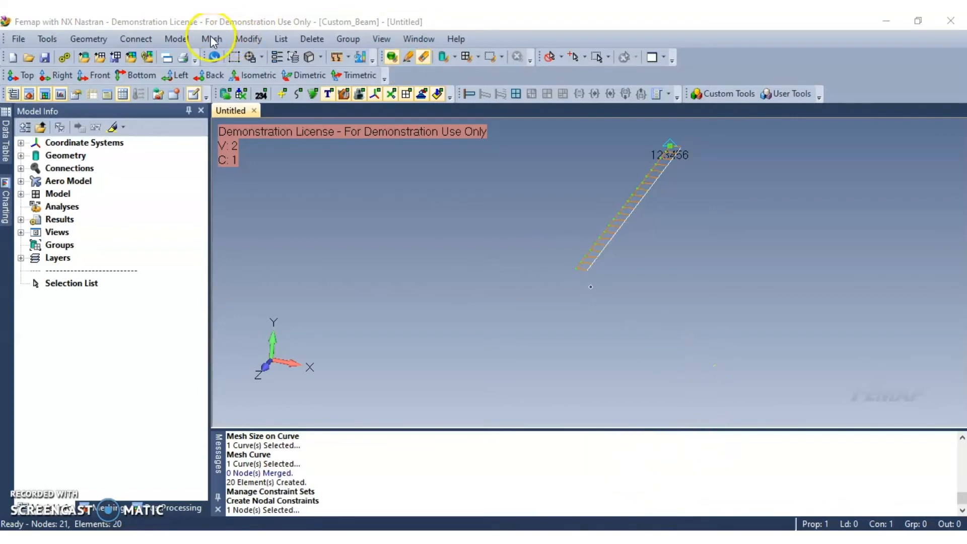
- Create a new load set titled '5 lb Y Axis' and make it active
click(176, 38)
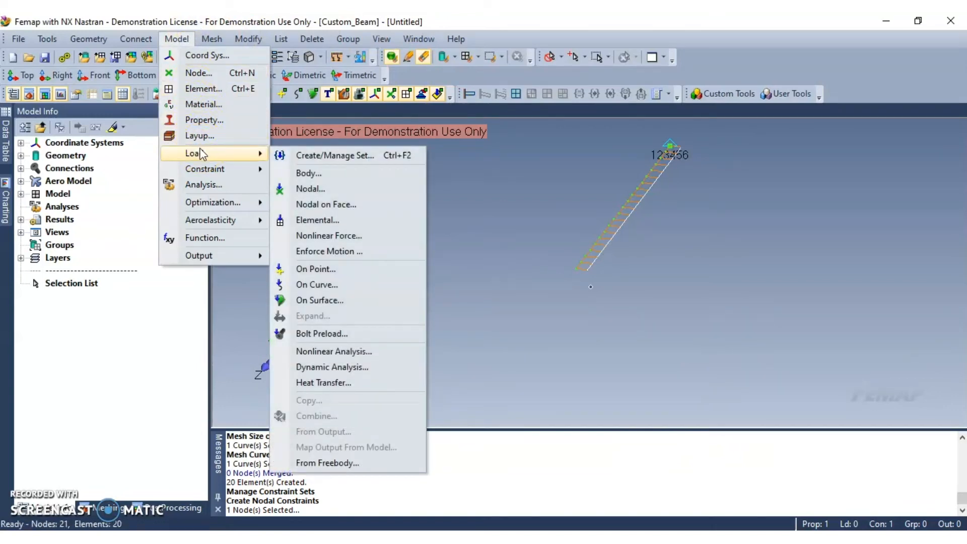
click(334, 155)
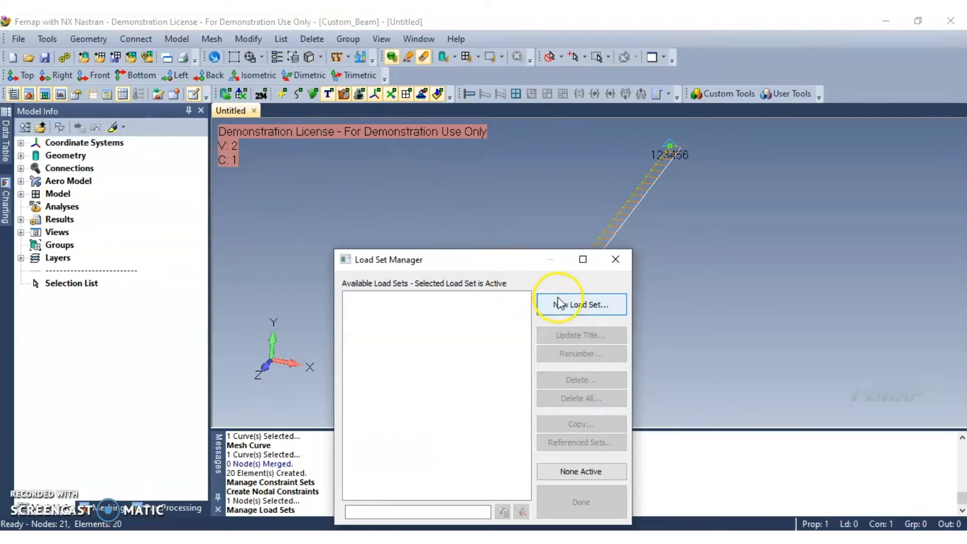
click(582, 305)
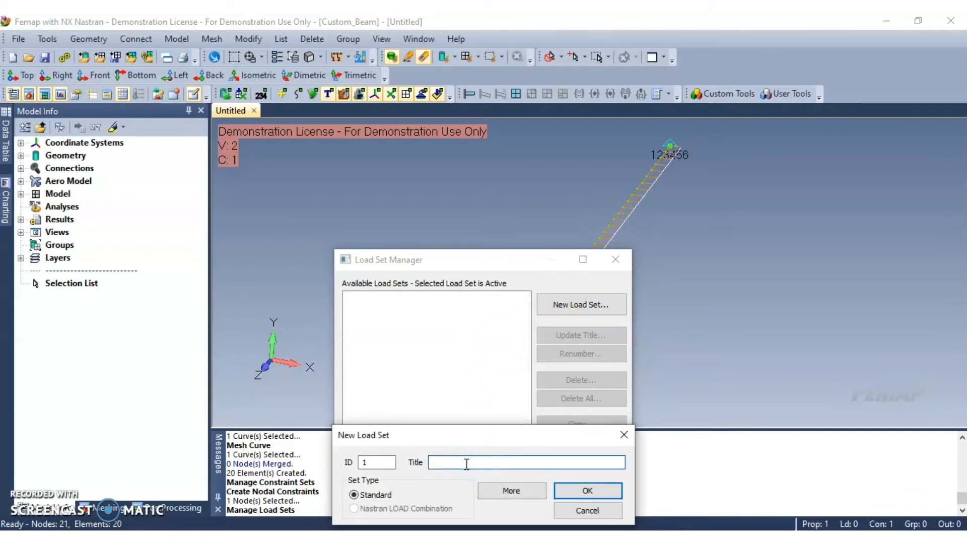
text(lb)
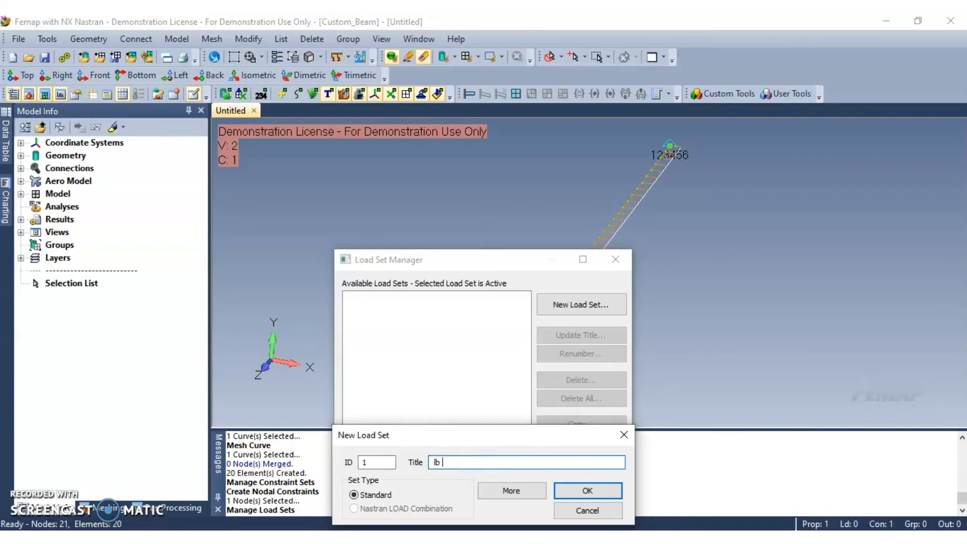
text(Y Axis)
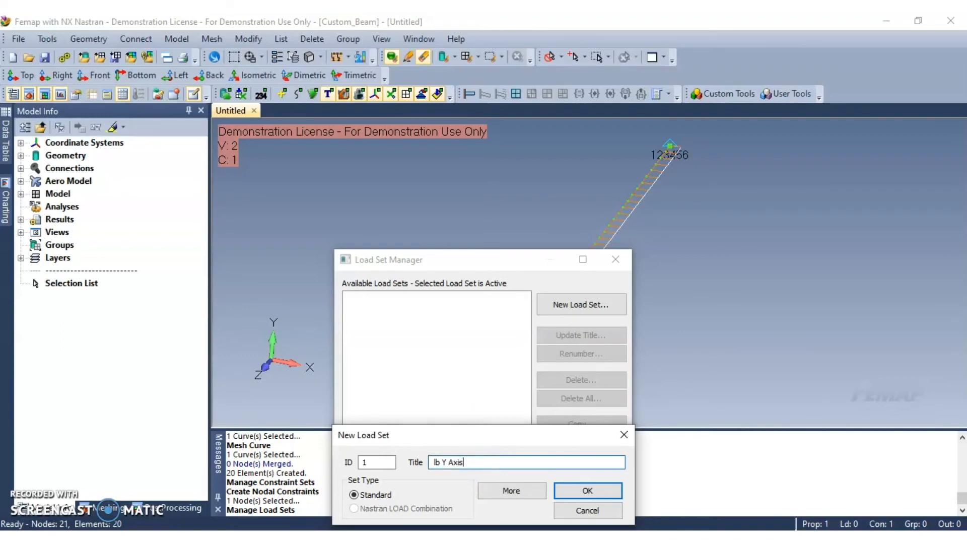
click(433, 463)
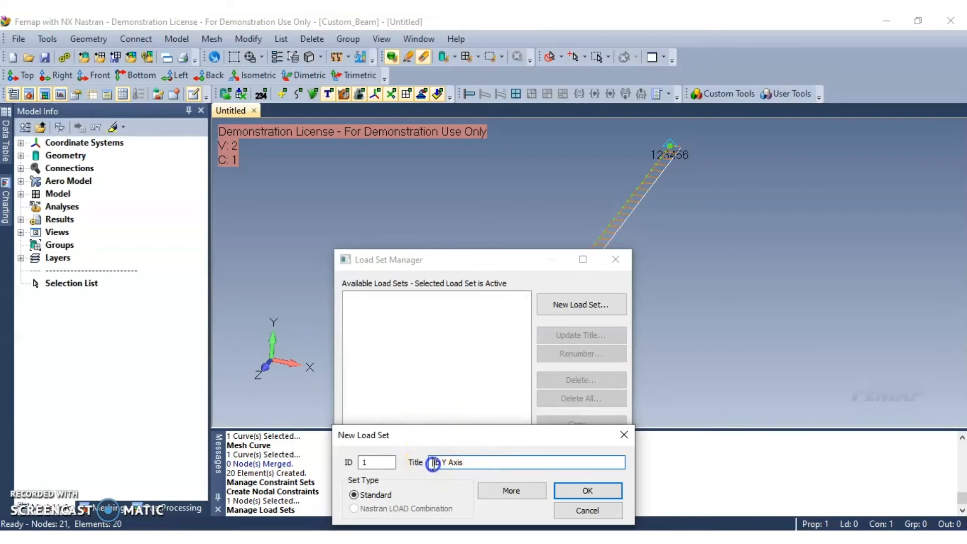
text(5)
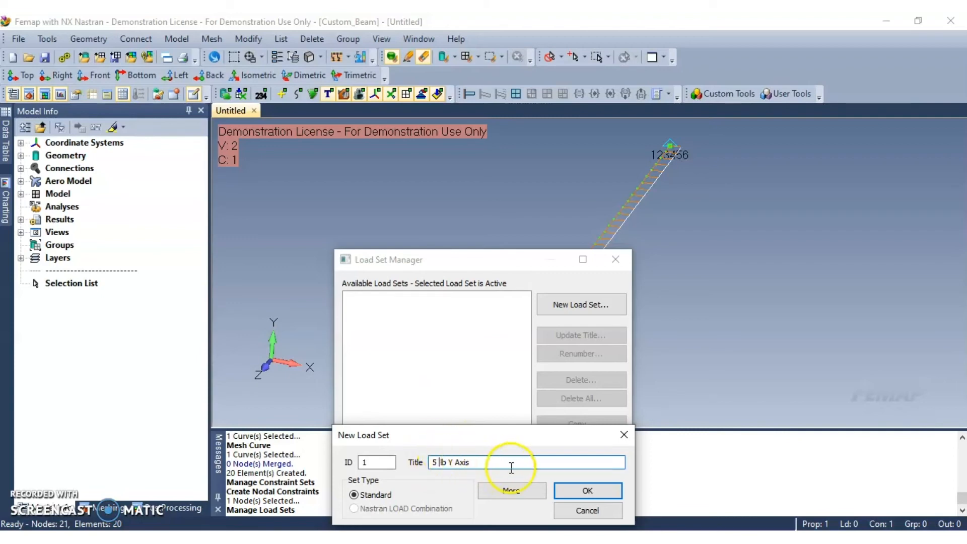
click(587, 491)
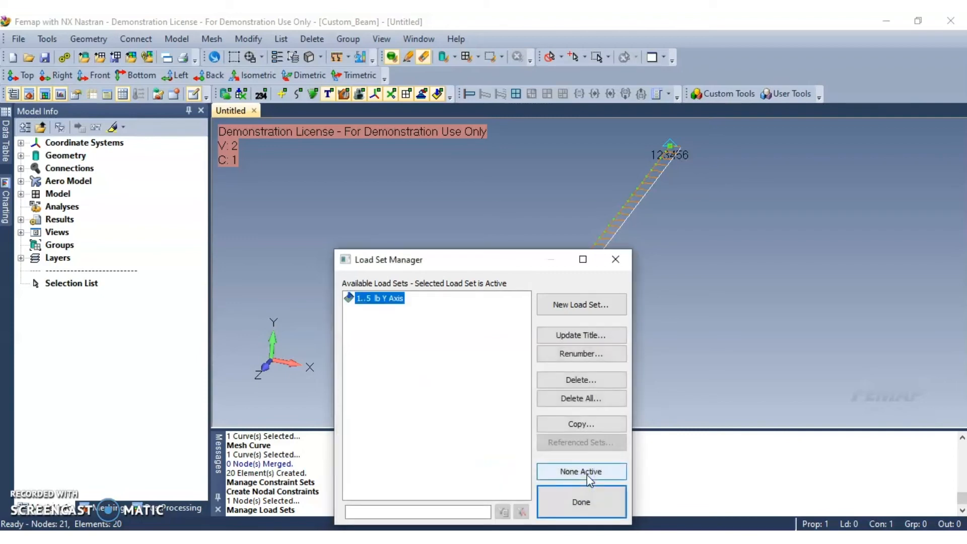
click(581, 501)
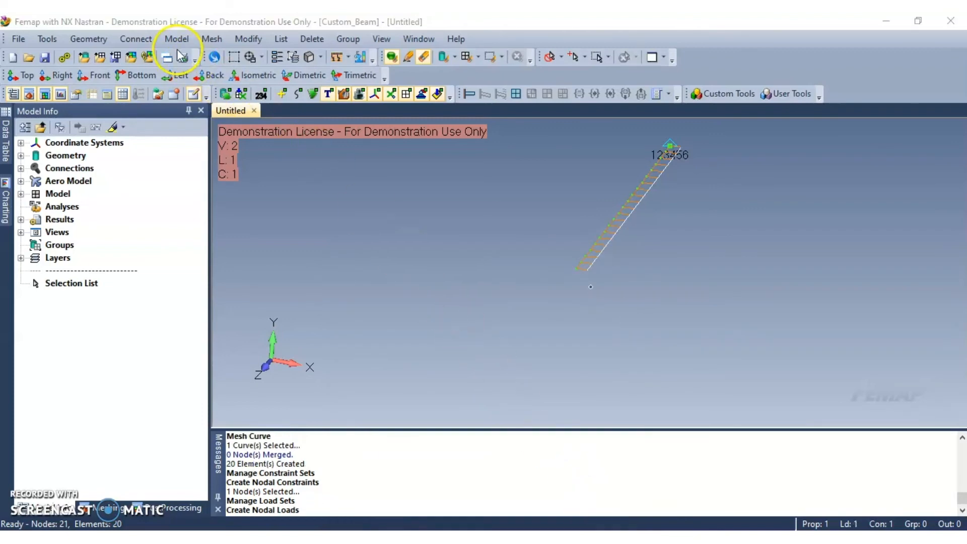
- Apply a nodal force of FY = -5 to node 1 at the beam's free end
click(177, 39)
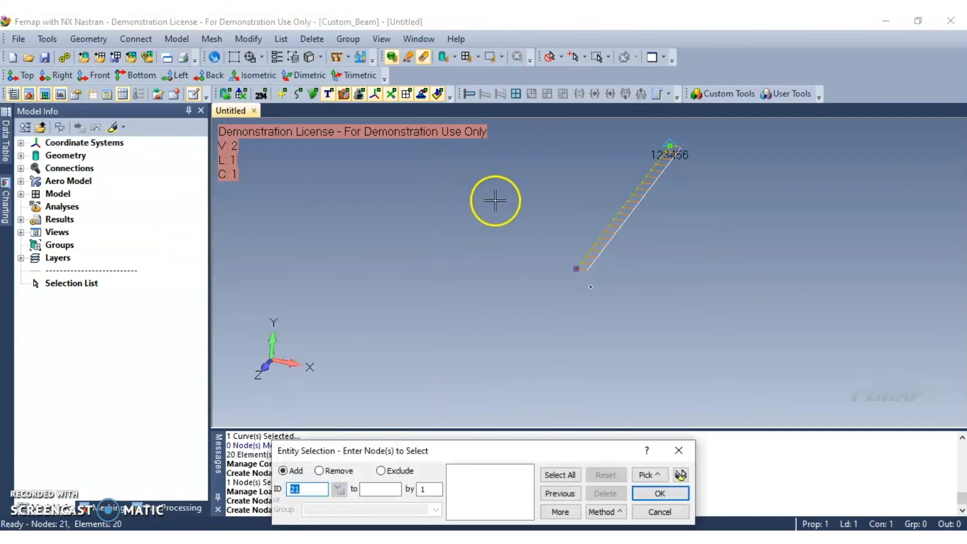
click(569, 268)
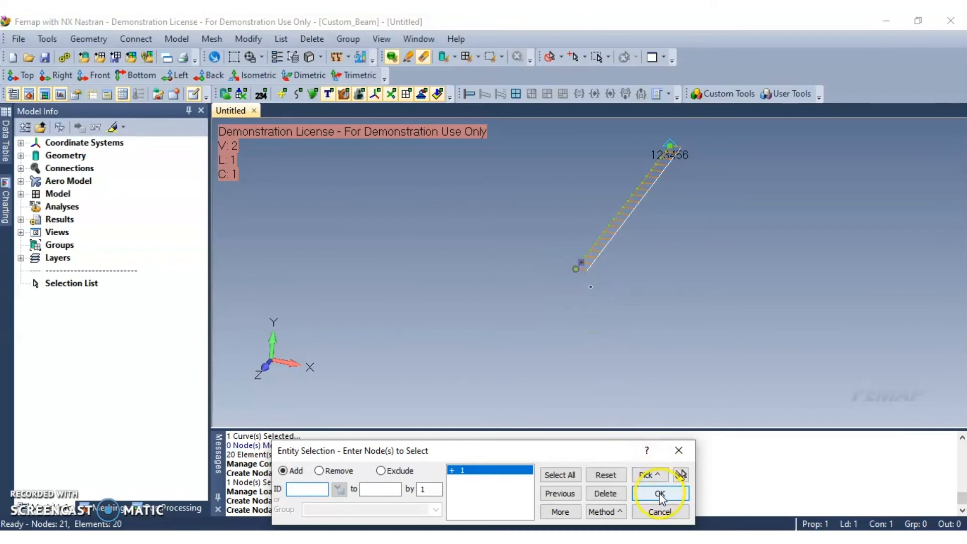
click(659, 493)
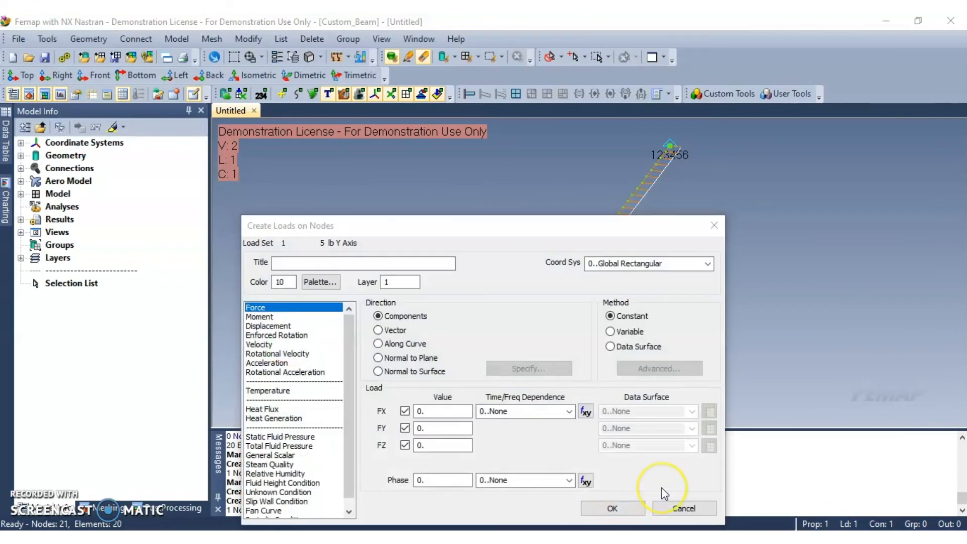
mouse_move(664, 491)
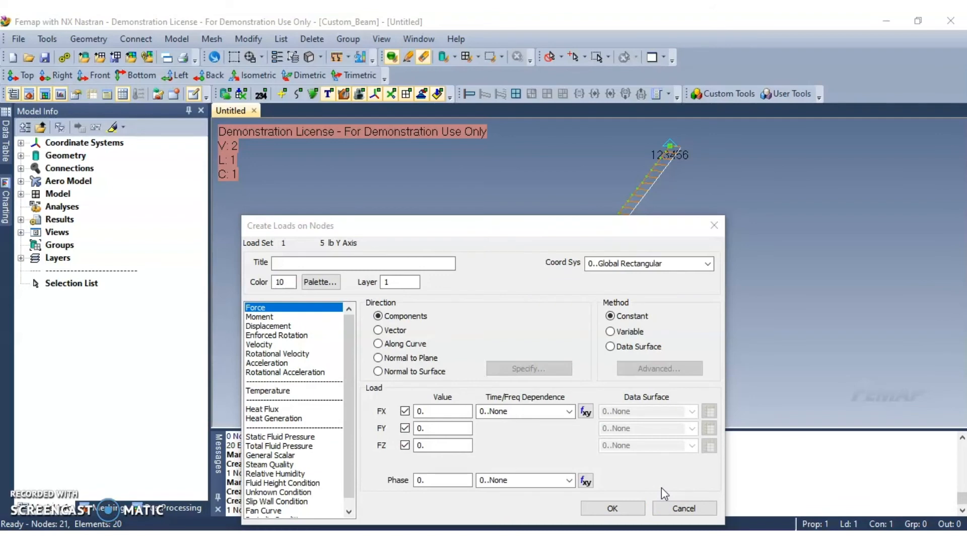
click(441, 427)
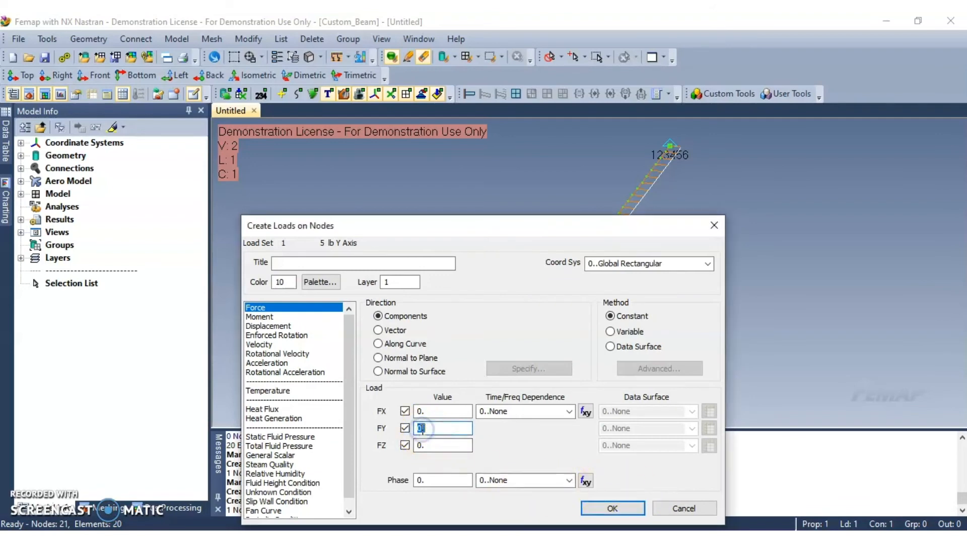
text(-5)
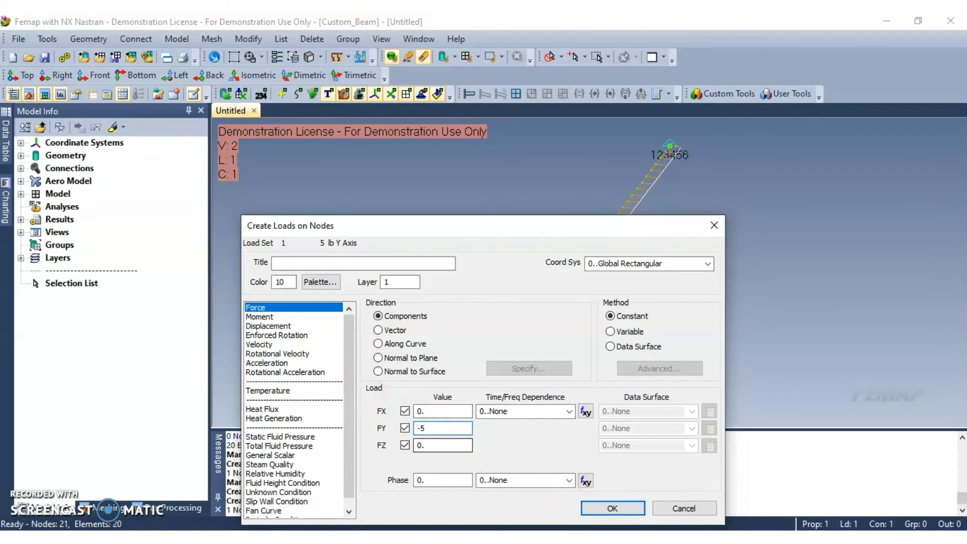
click(613, 508)
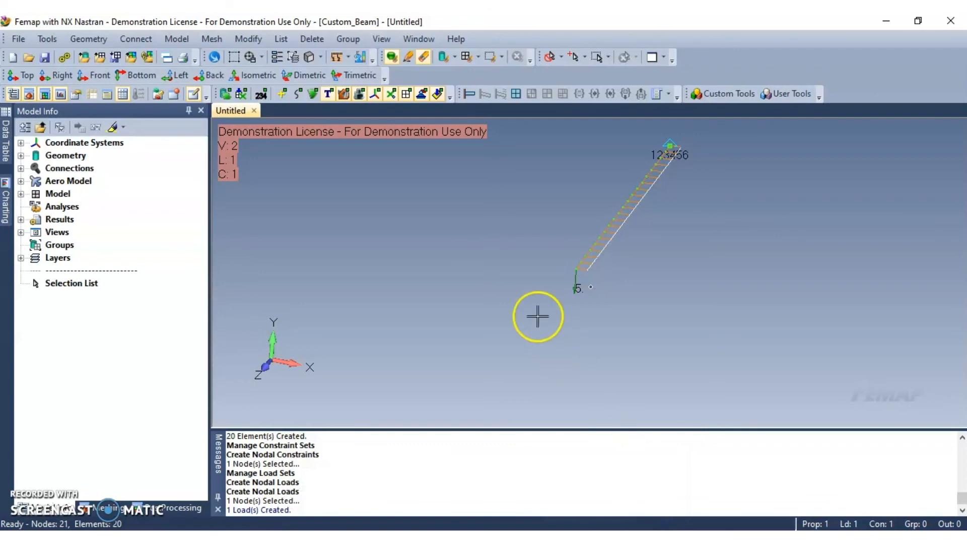
- Create a new NX Nastran analysis set of type Static titled 'Static'
click(178, 39)
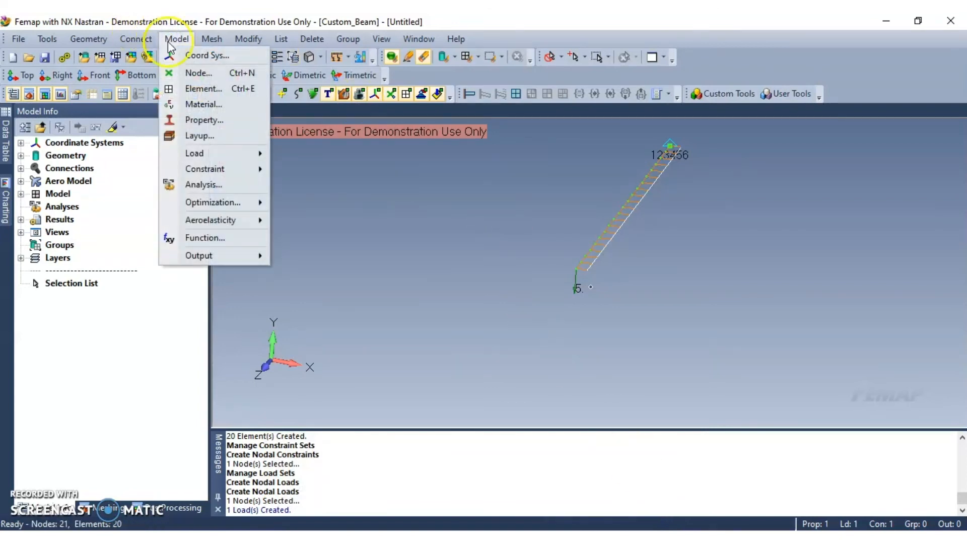
click(204, 184)
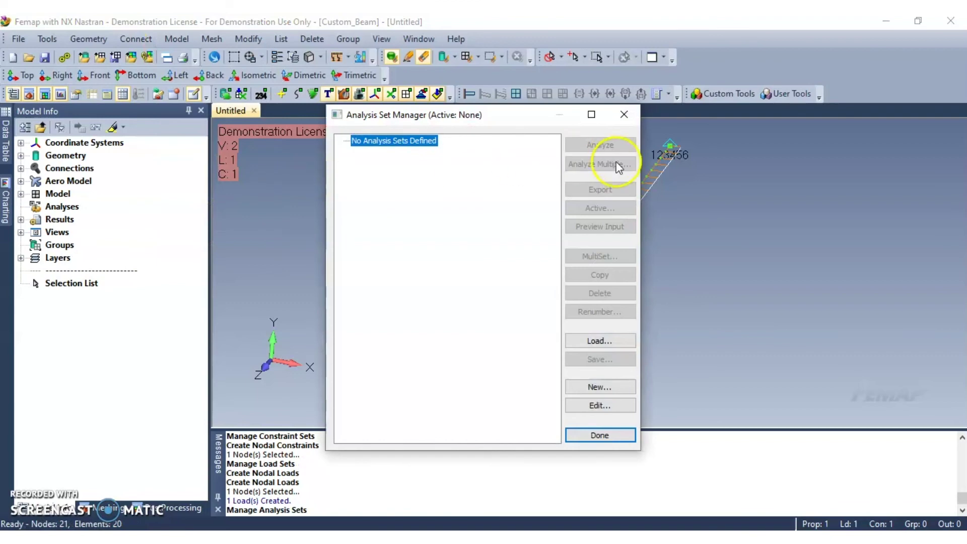
click(599, 387)
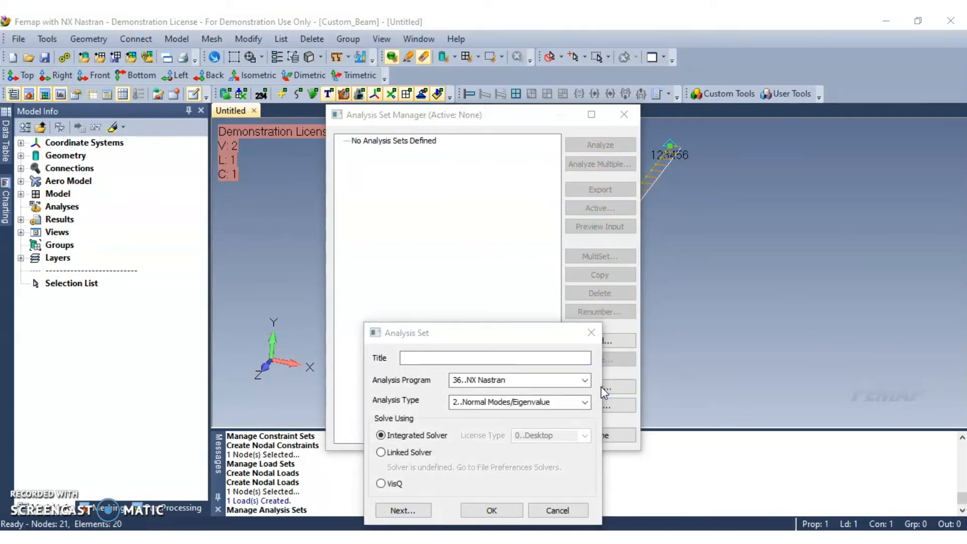
click(517, 403)
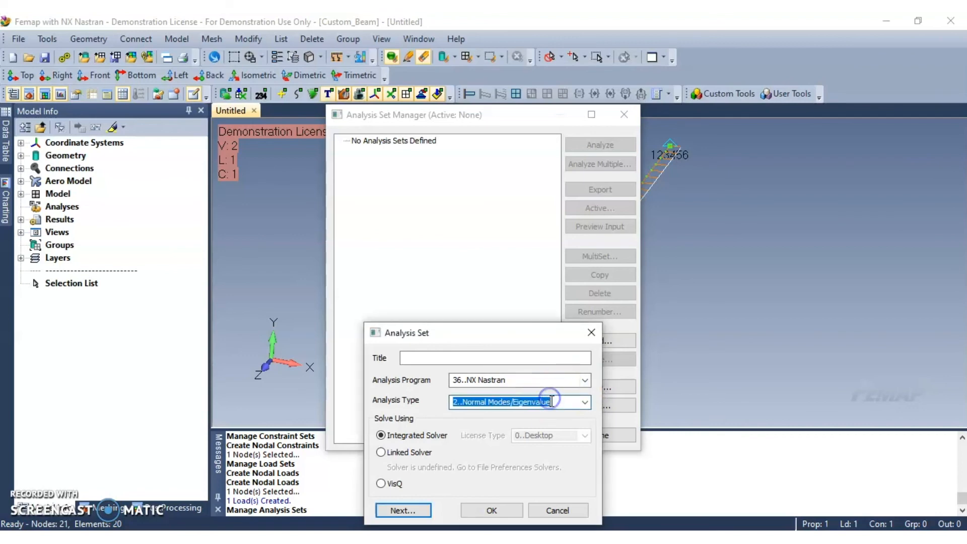
click(585, 402)
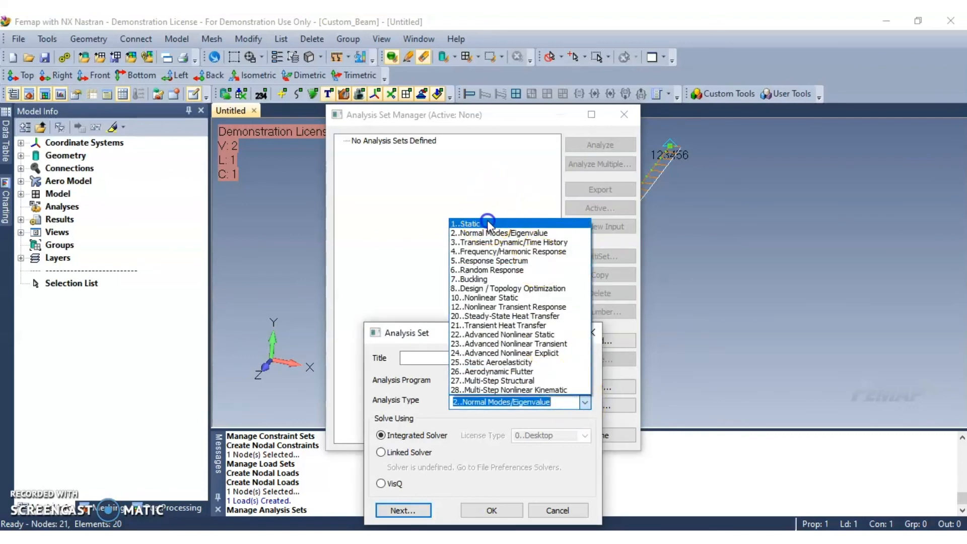
click(468, 223)
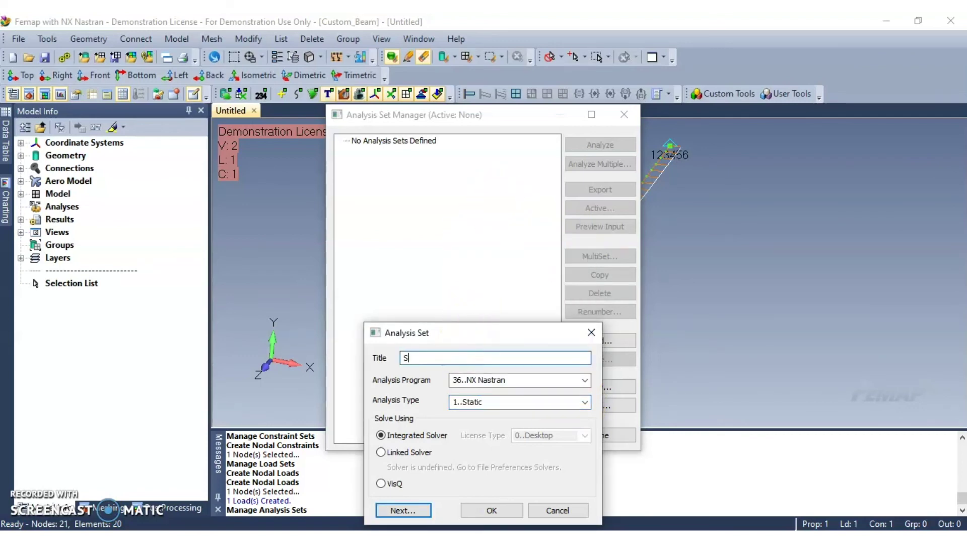
text(tatic)
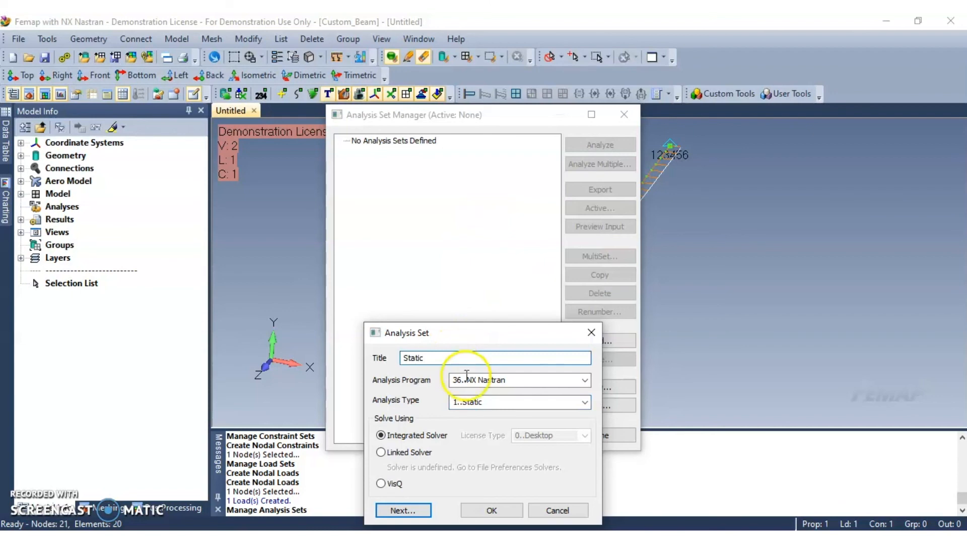
click(492, 509)
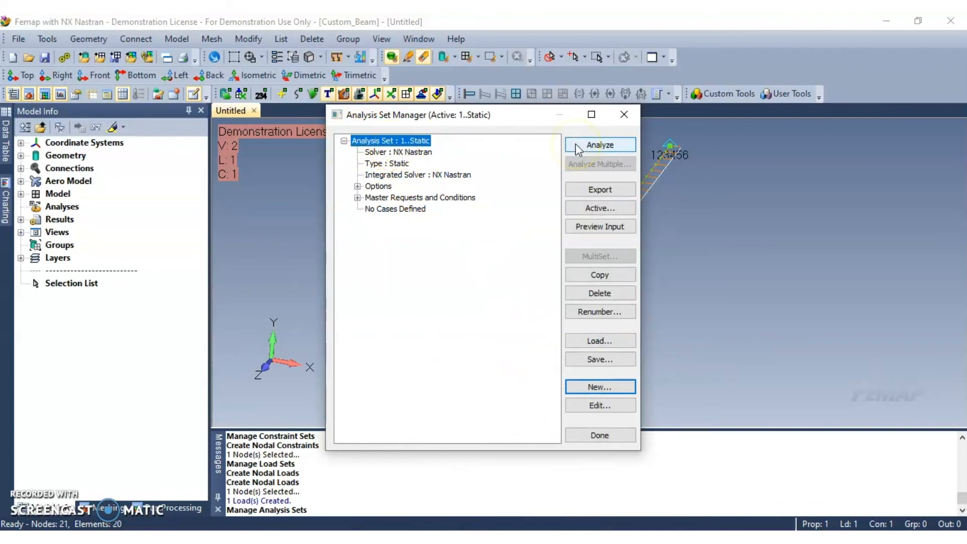
- Run the Static analysis to produce Output Set 1 and expand Analyses in the tree
click(599, 145)
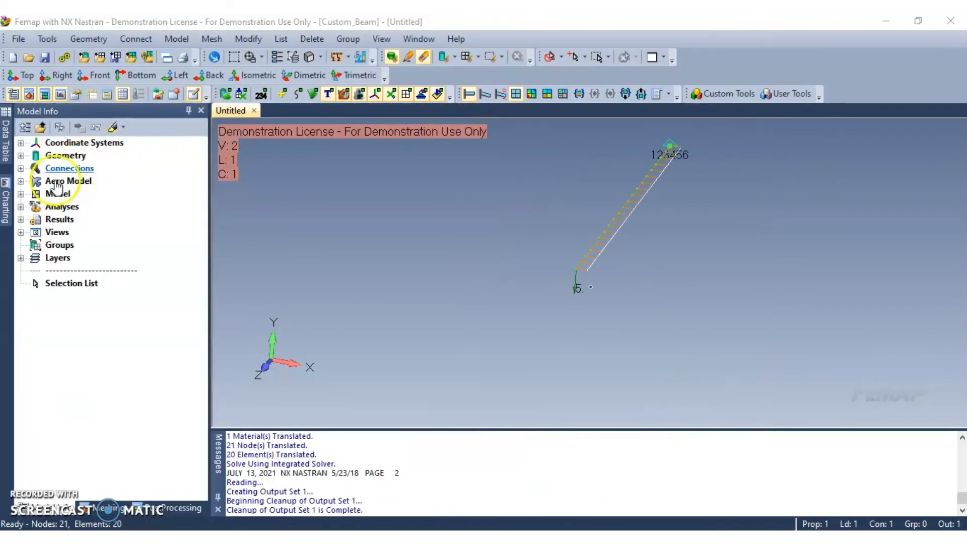
click(21, 207)
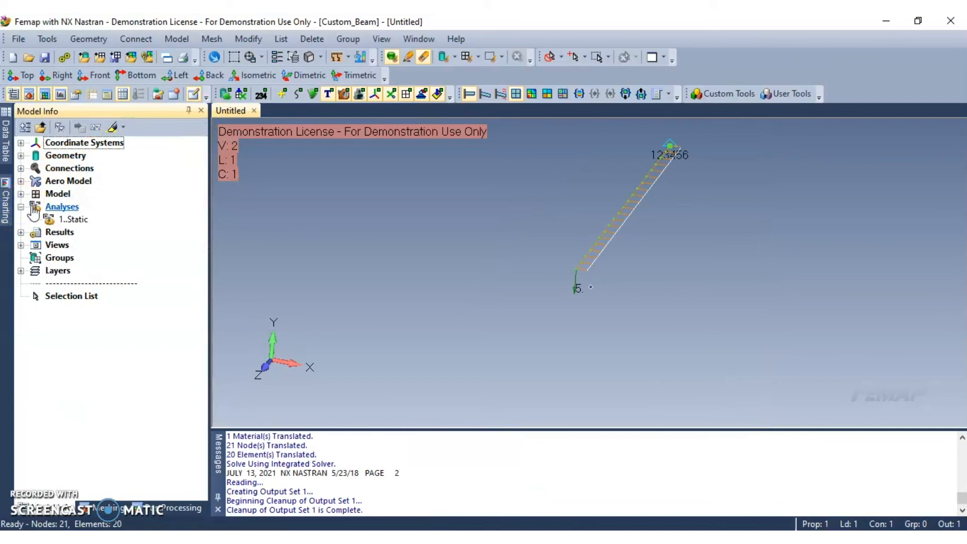